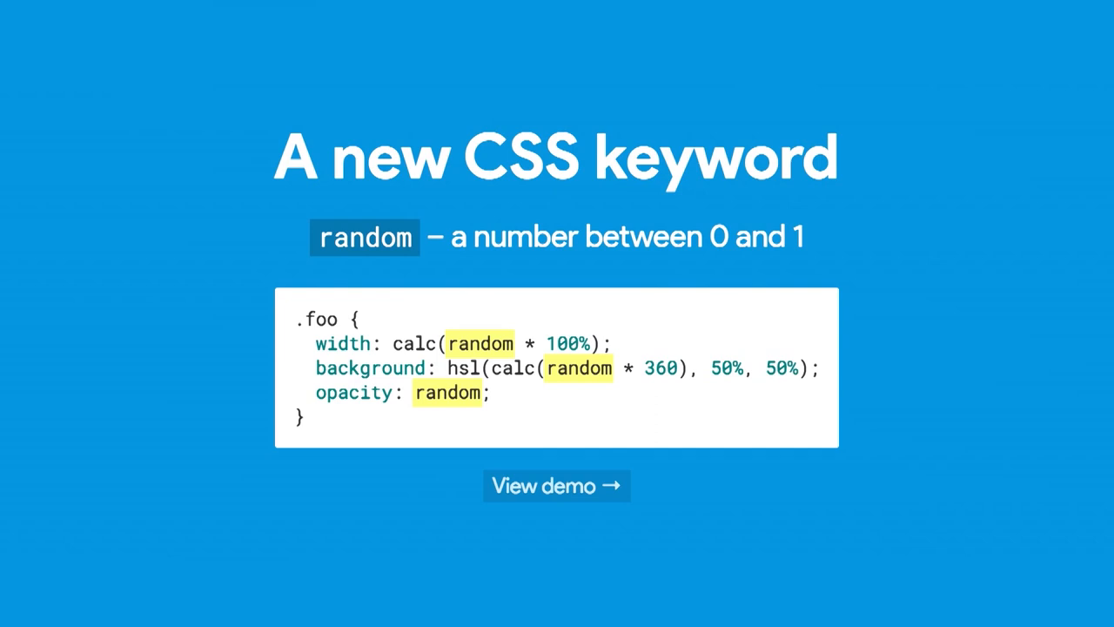
Select the slide's loop code that replaces random with Math.random() in every stylesheet rule.
{"action": "left_click", "coordinate": [556, 486]}
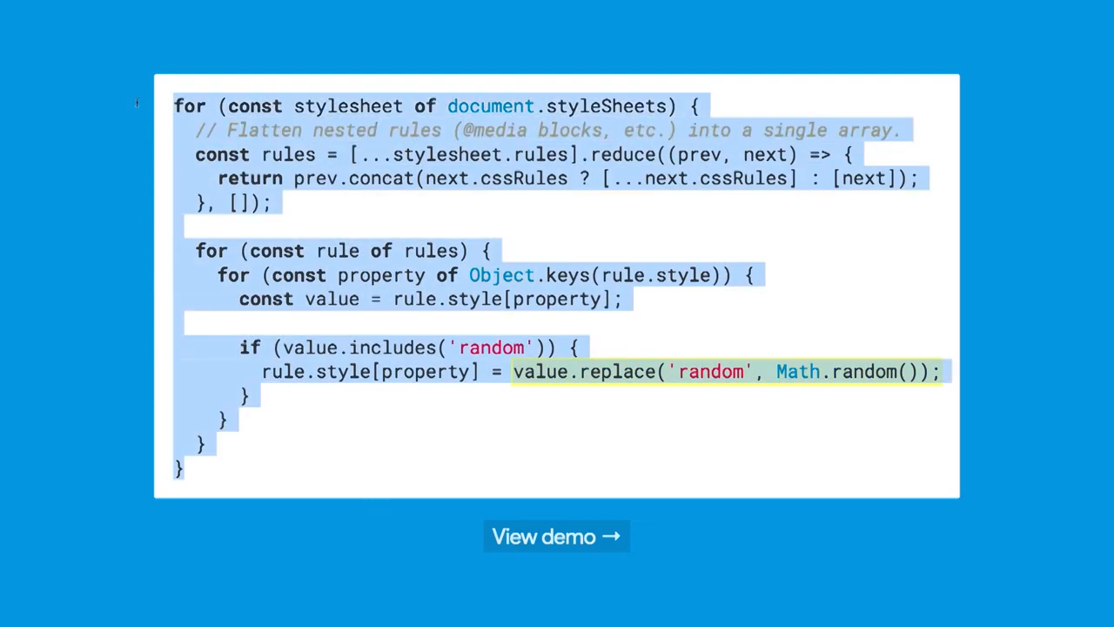
Bring up the demo page's DevTools Console with the prompt ready for the pasted loop.
{"action": "left_click", "coordinate": [556, 536]}
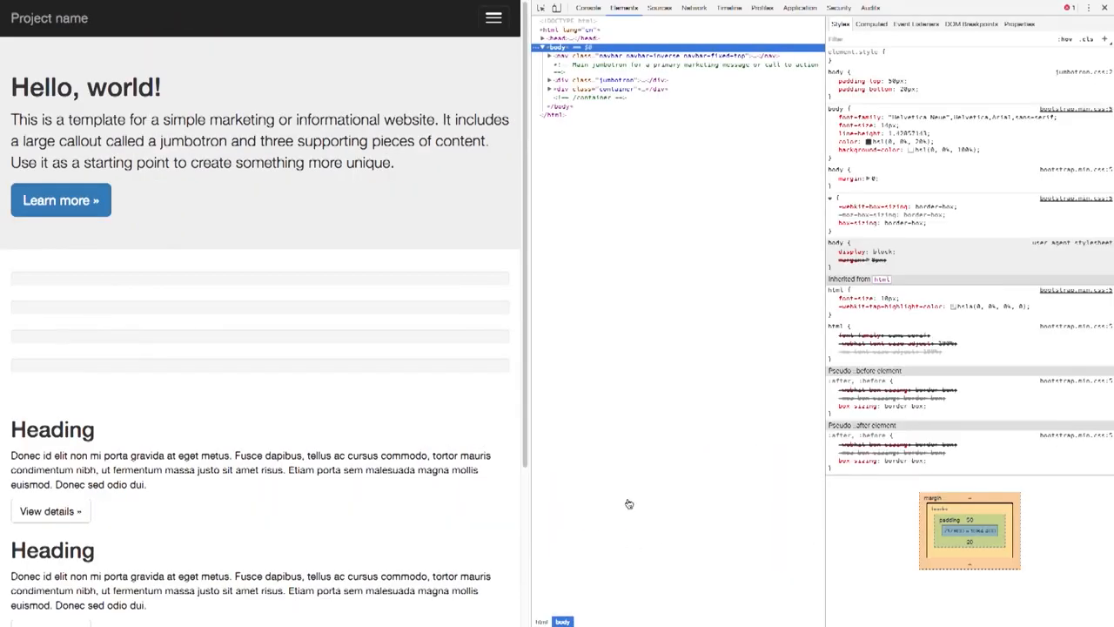
{"action": "left_click", "coordinate": [588, 8]}
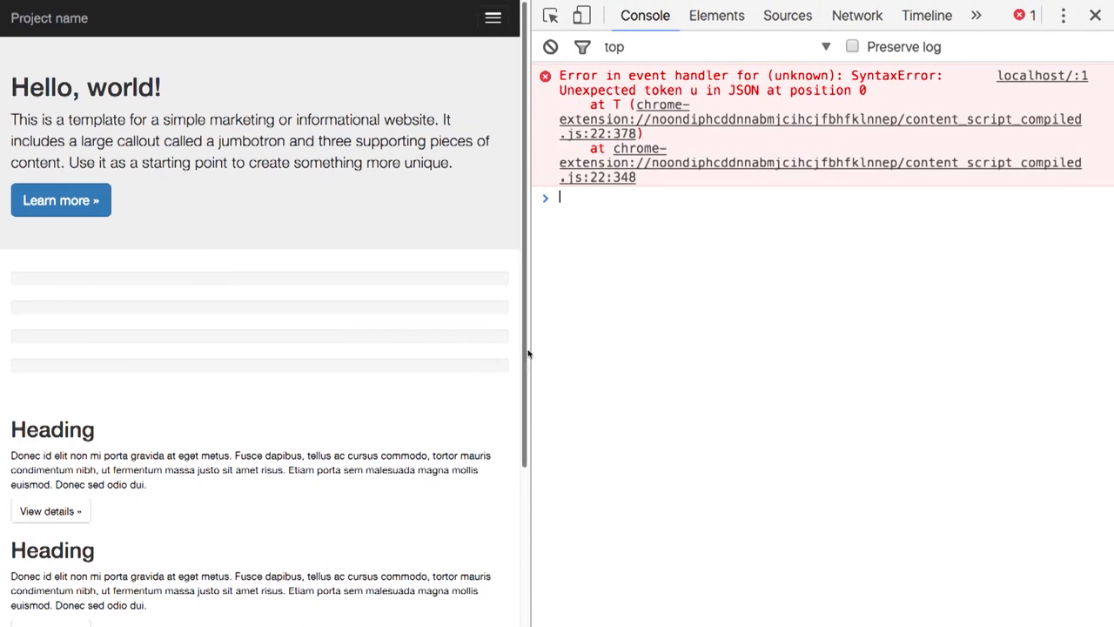
{"action": "left_click", "coordinate": [550, 46]}
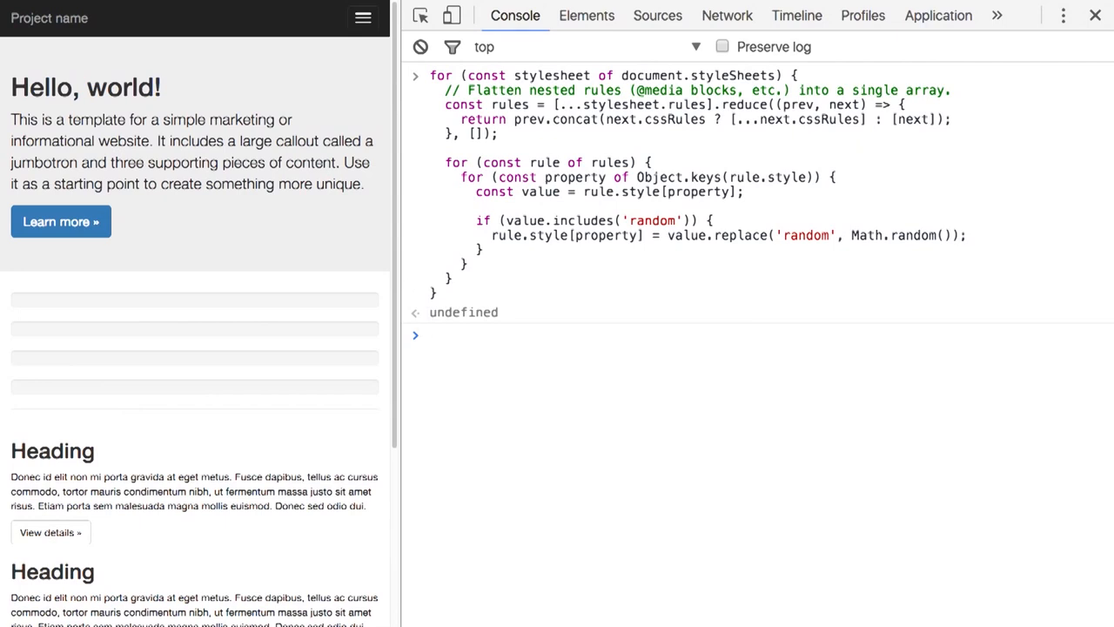
{"action": "mouse_move", "coordinate": [127, 385]}
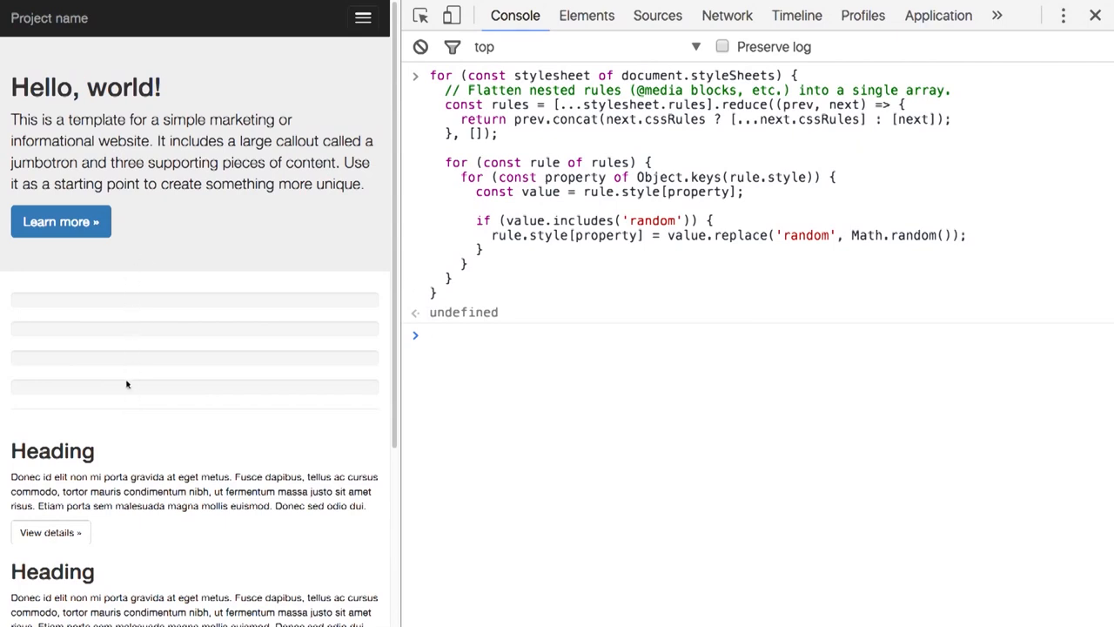
{"action": "mouse_move", "coordinate": [435, 294]}
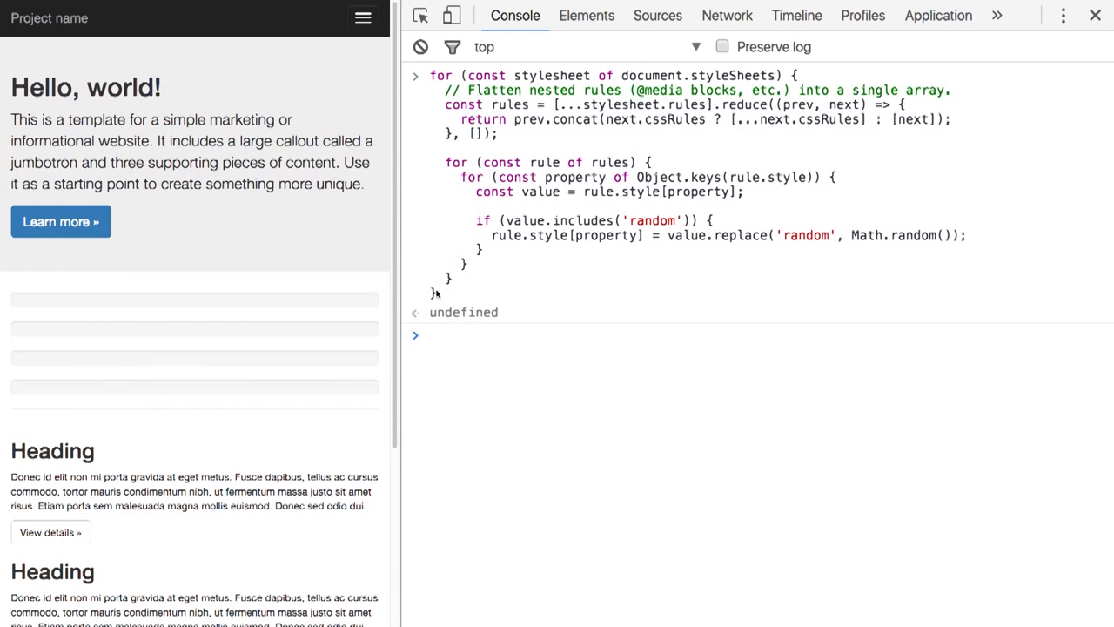
Evaluate document.styleSheets[2] and expand cssRules to the .progress-bar rule with empty cssText.
{"action": "left_click", "coordinate": [419, 47]}
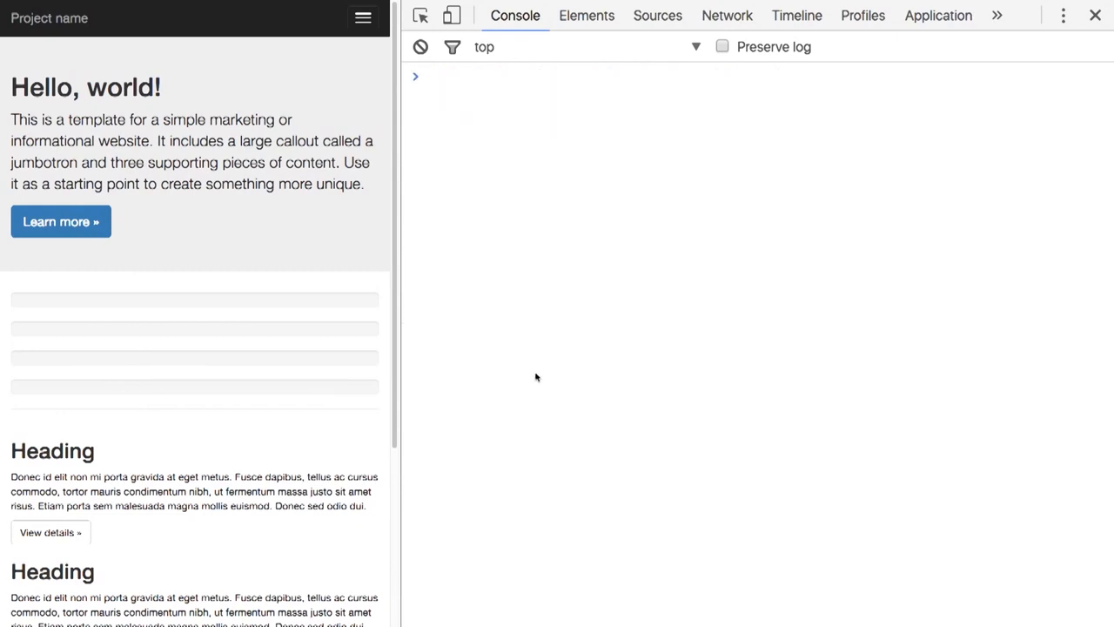
{"action": "type", "text": "document.styleSheets[2]"}
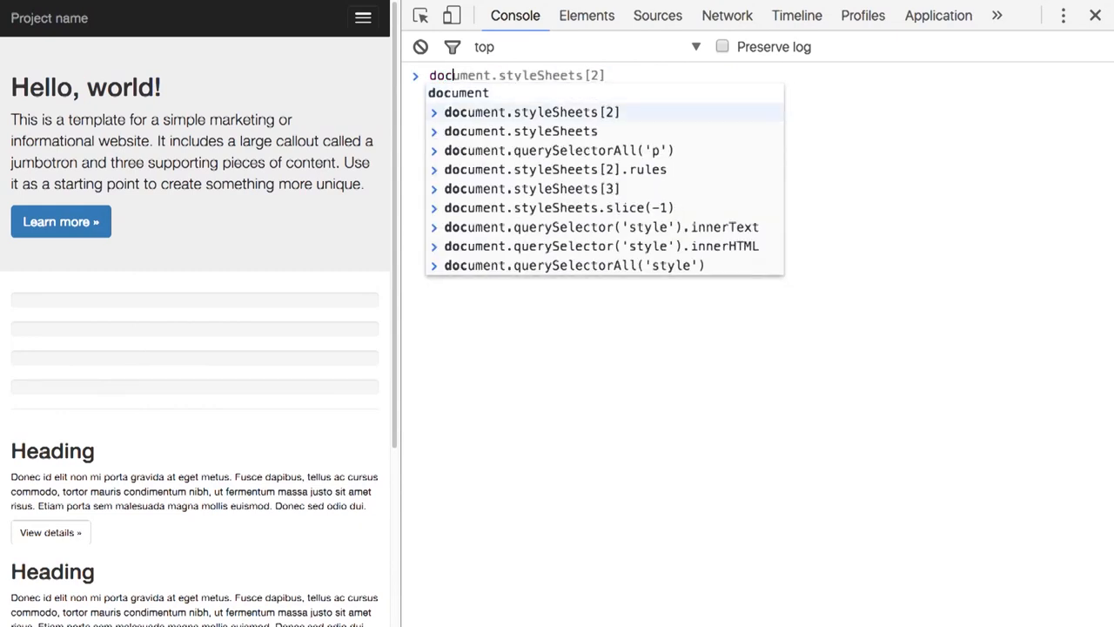
{"action": "key", "text": "Enter"}
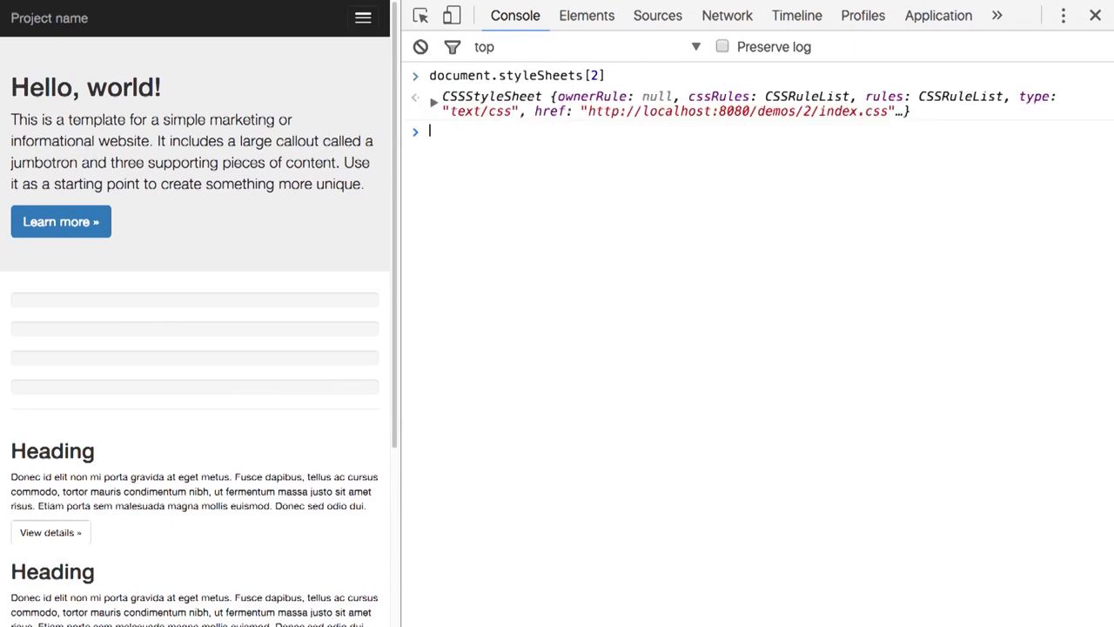
{"action": "left_click", "coordinate": [432, 99]}
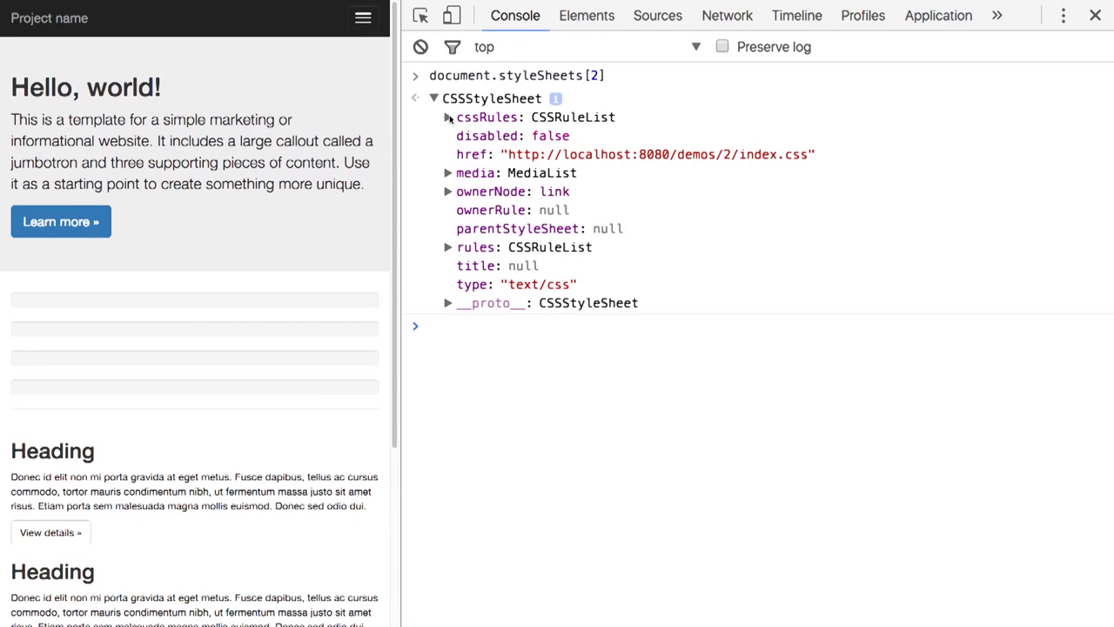
{"action": "left_click", "coordinate": [448, 118]}
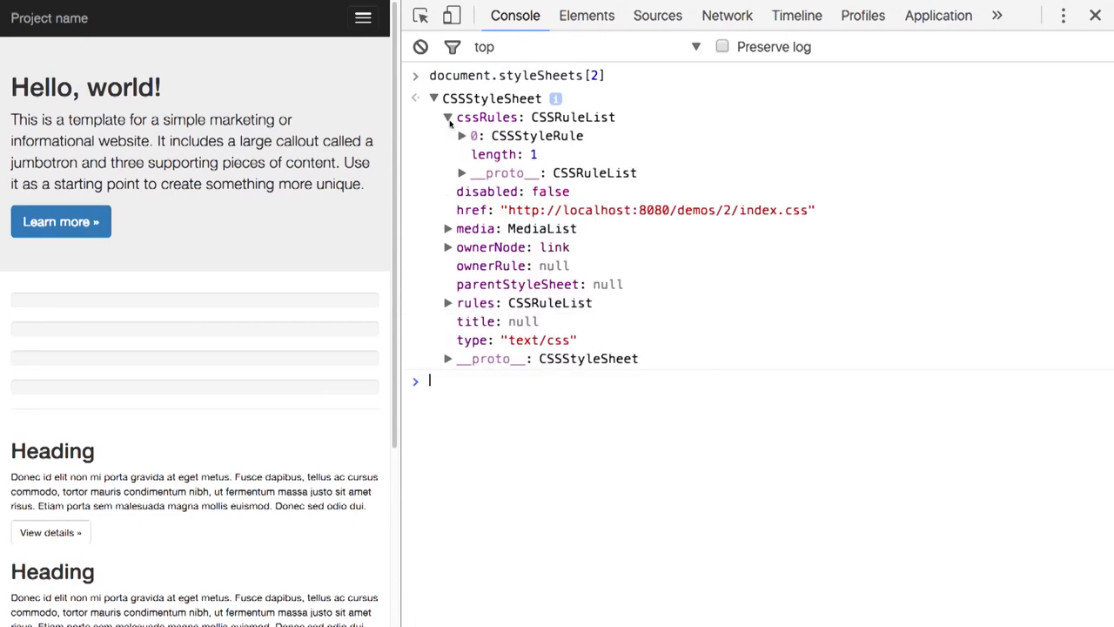
{"action": "left_click", "coordinate": [462, 136]}
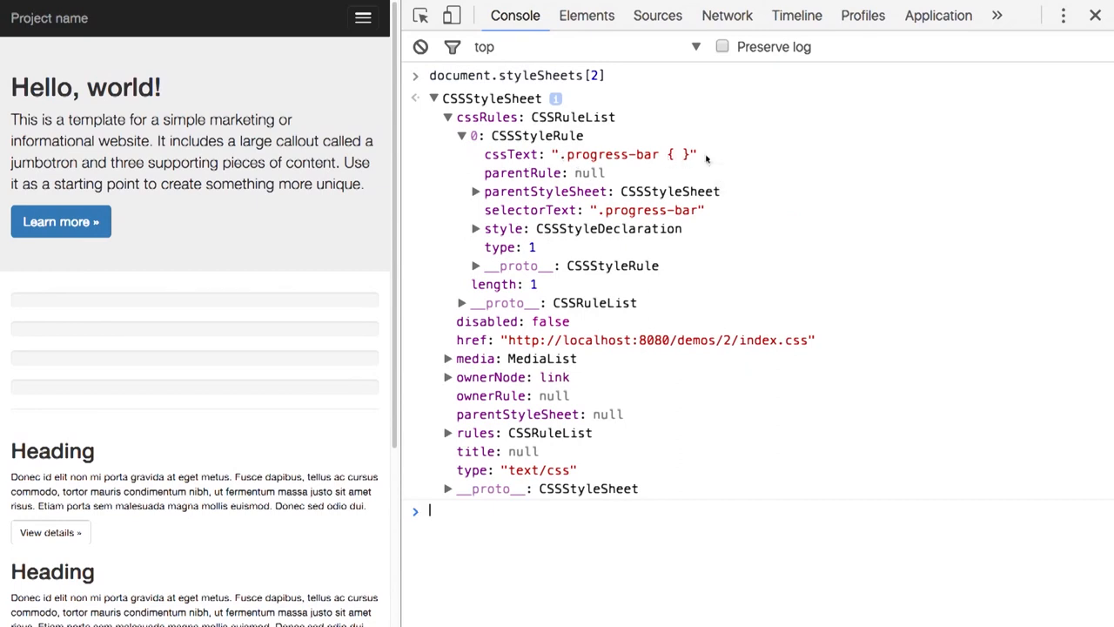
{"action": "mouse_move", "coordinate": [688, 154]}
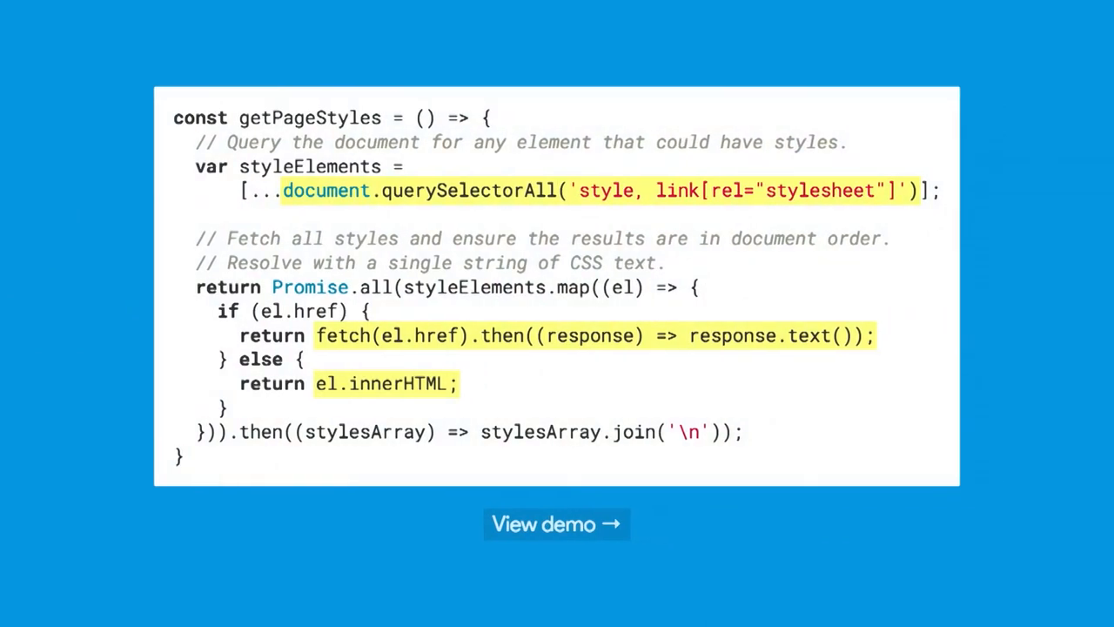
{"action": "mouse_move", "coordinate": [588, 233]}
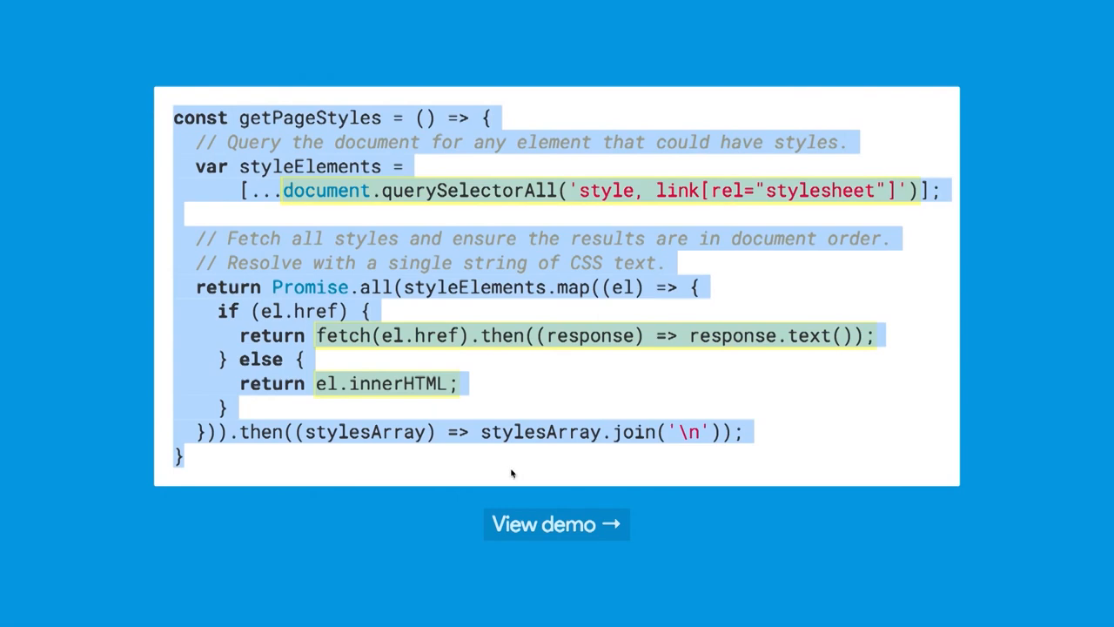
Run getPageStyles() to log the page CSS and scroll to the .progress-bar random rule.
{"action": "left_click", "coordinate": [556, 524]}
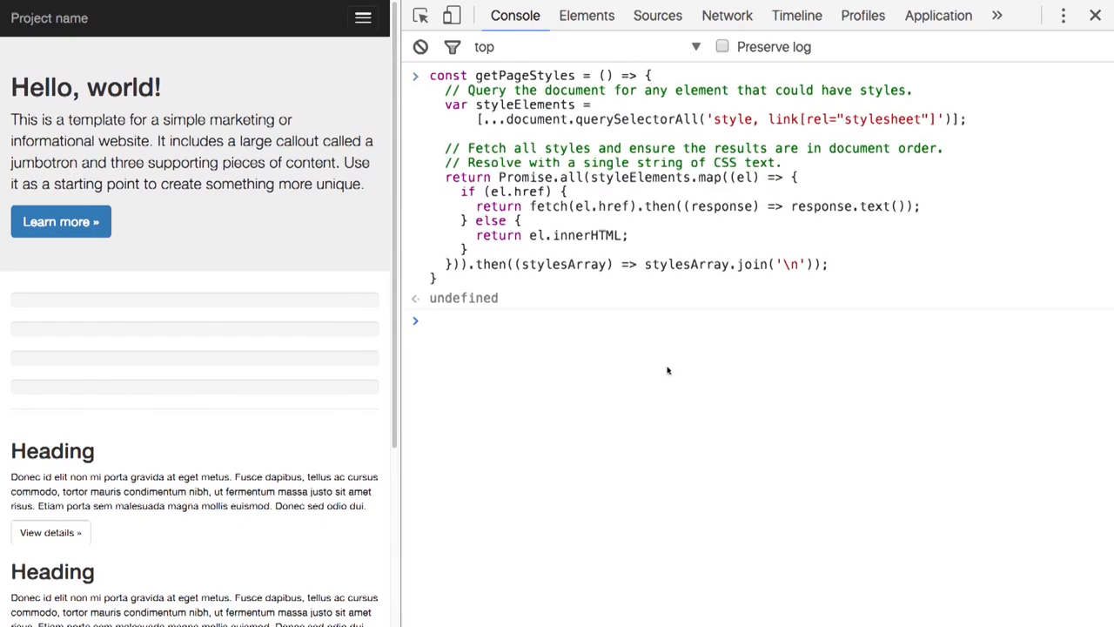
{"action": "type", "text": "getPa"}
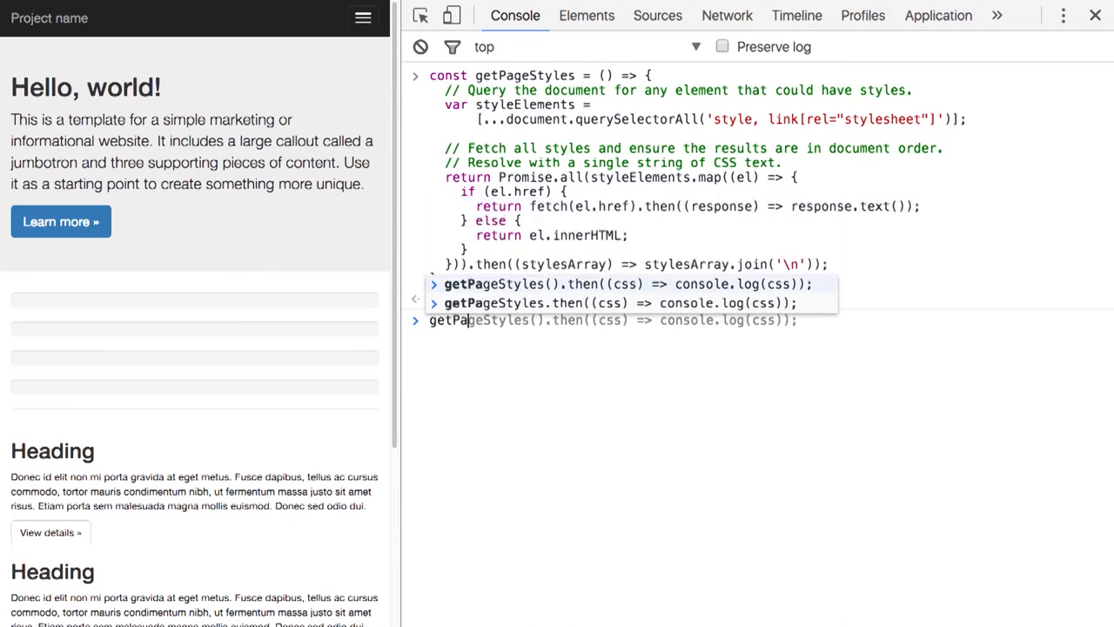
{"action": "key", "text": "Return"}
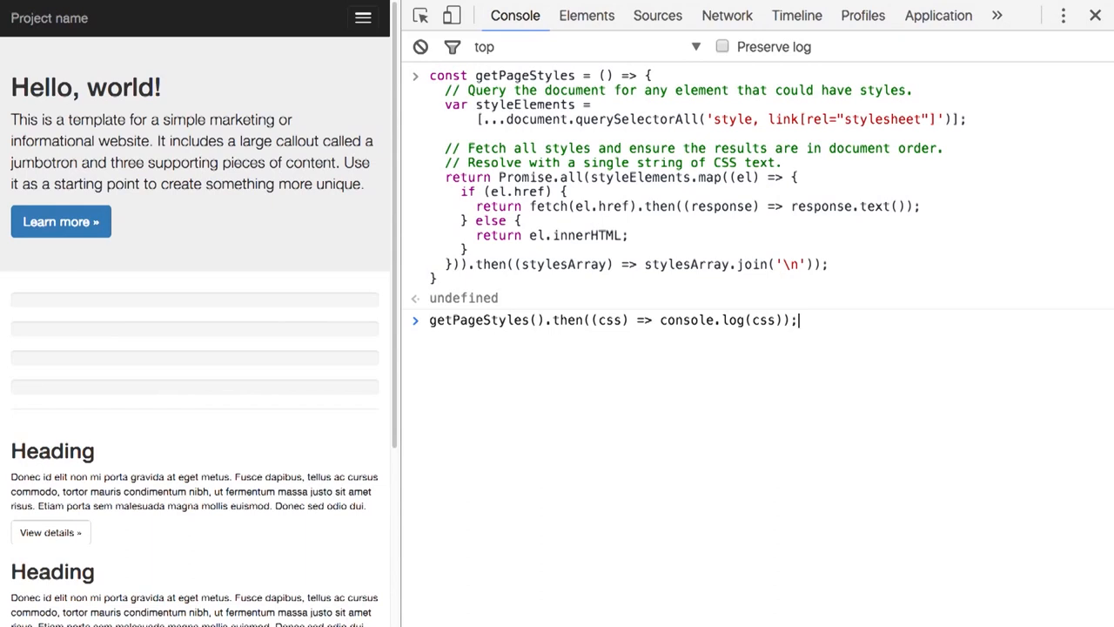
{"action": "key", "text": "Return"}
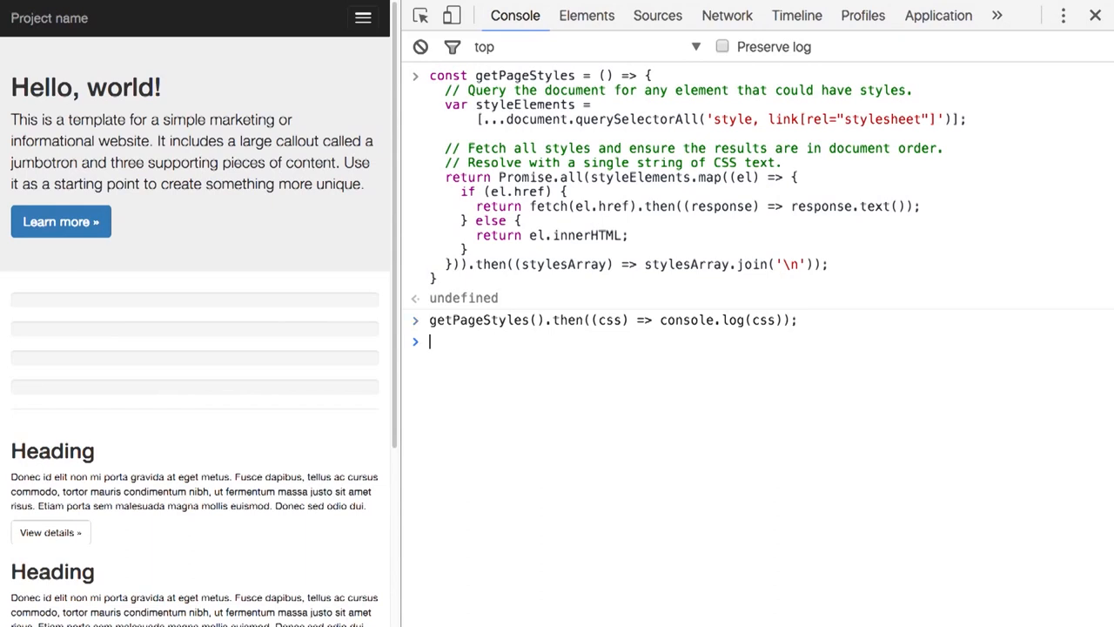
{"action": "key", "text": "Return"}
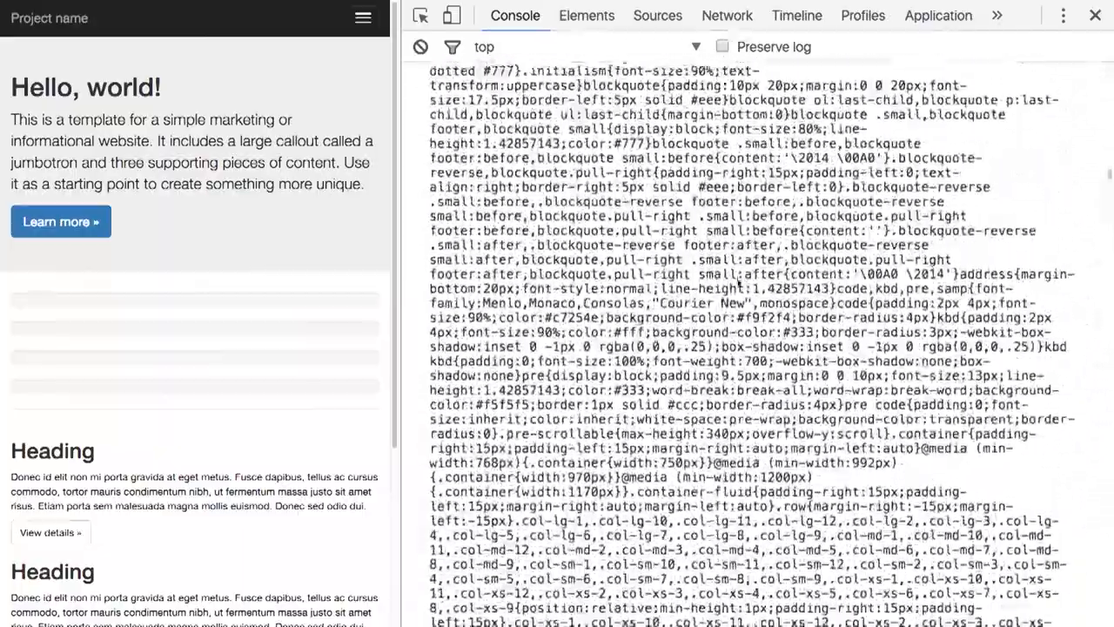
{"action": "scroll", "scroll_direction": "down", "scroll_amount": 3}
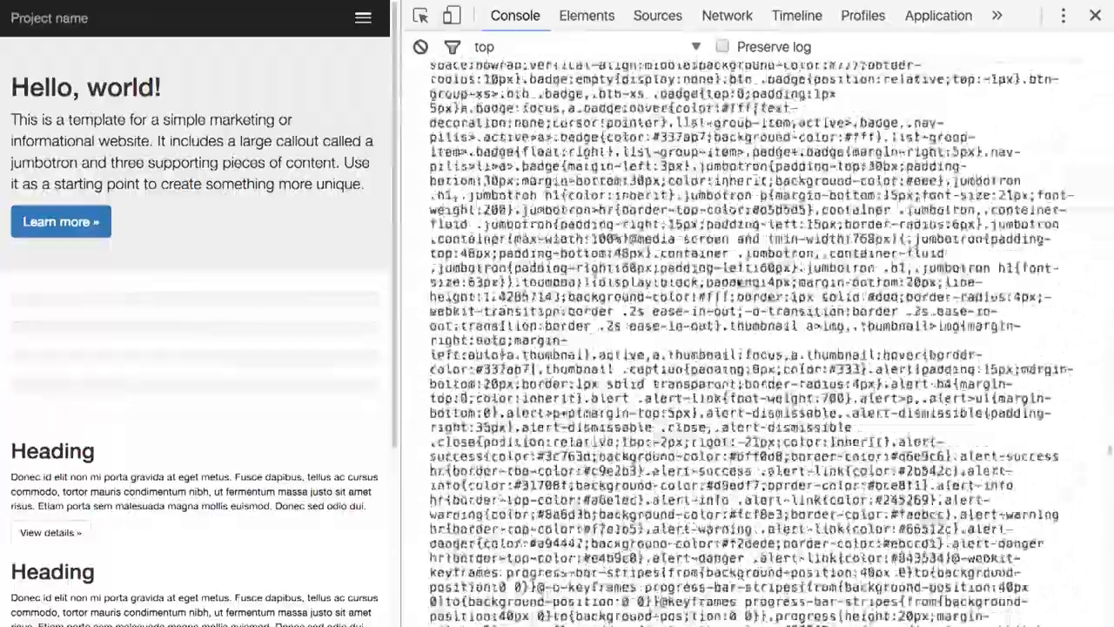
{"action": "scroll", "scroll_direction": "down", "scroll_amount": 3}
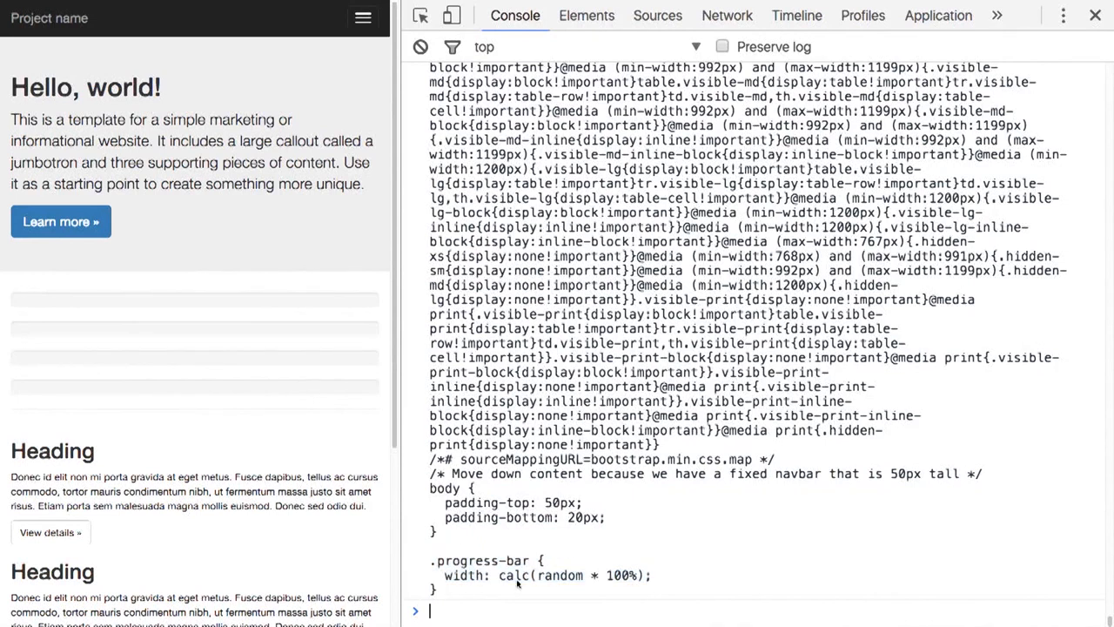
{"action": "mouse_move", "coordinate": [648, 581]}
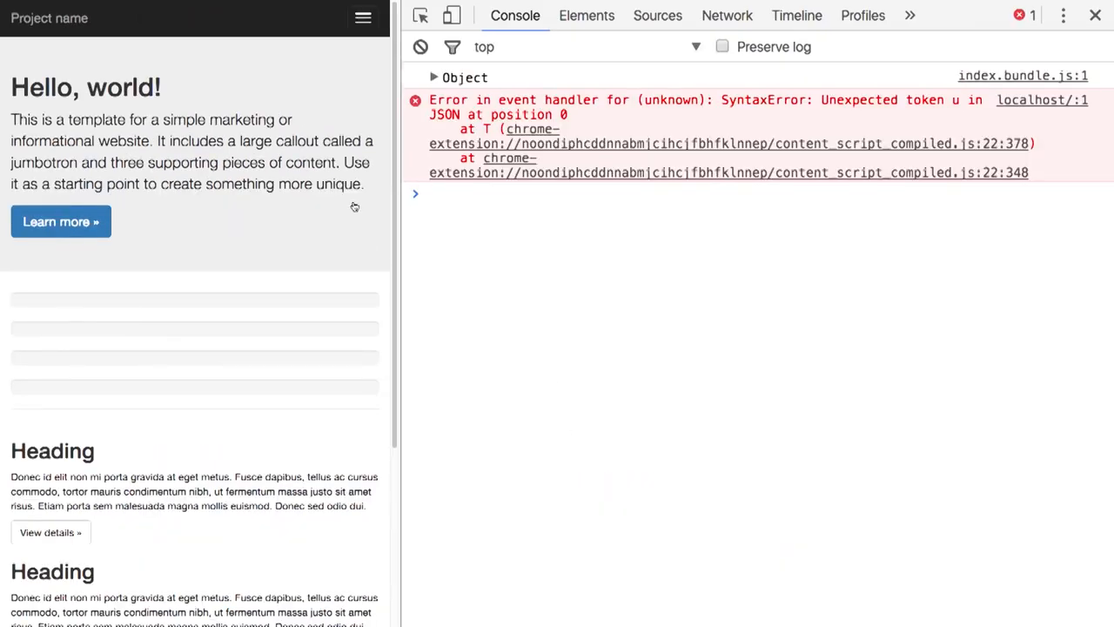
Expand Object > nodes > [0…99] > 14 to show mark's color #000 and background #ff0.
{"action": "left_click", "coordinate": [419, 47]}
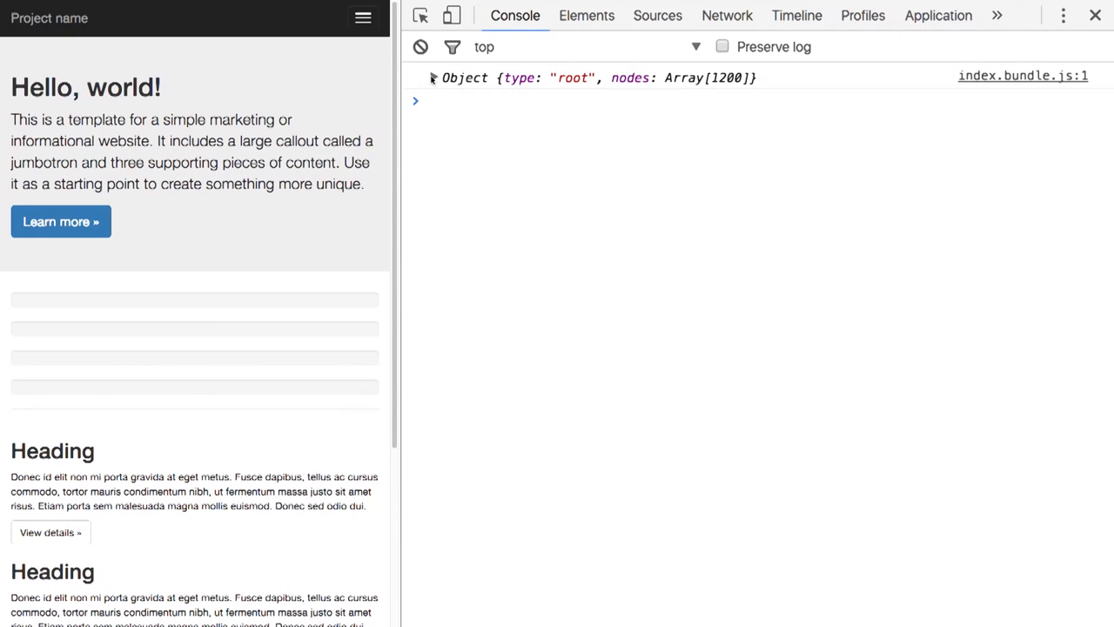
{"action": "left_click", "coordinate": [432, 77]}
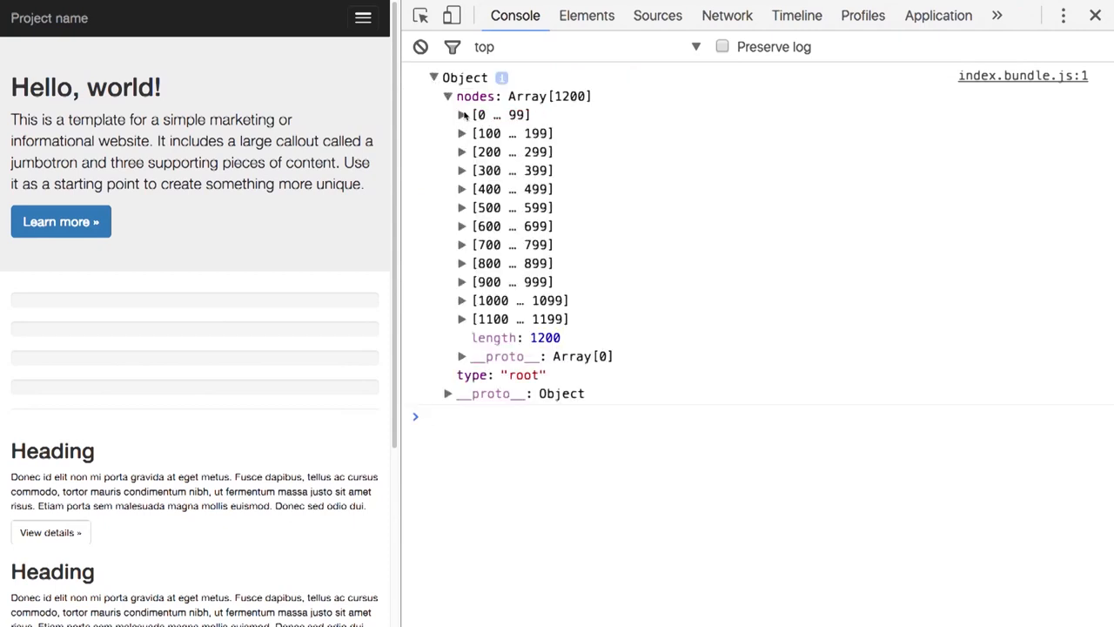
{"action": "left_click", "coordinate": [462, 114]}
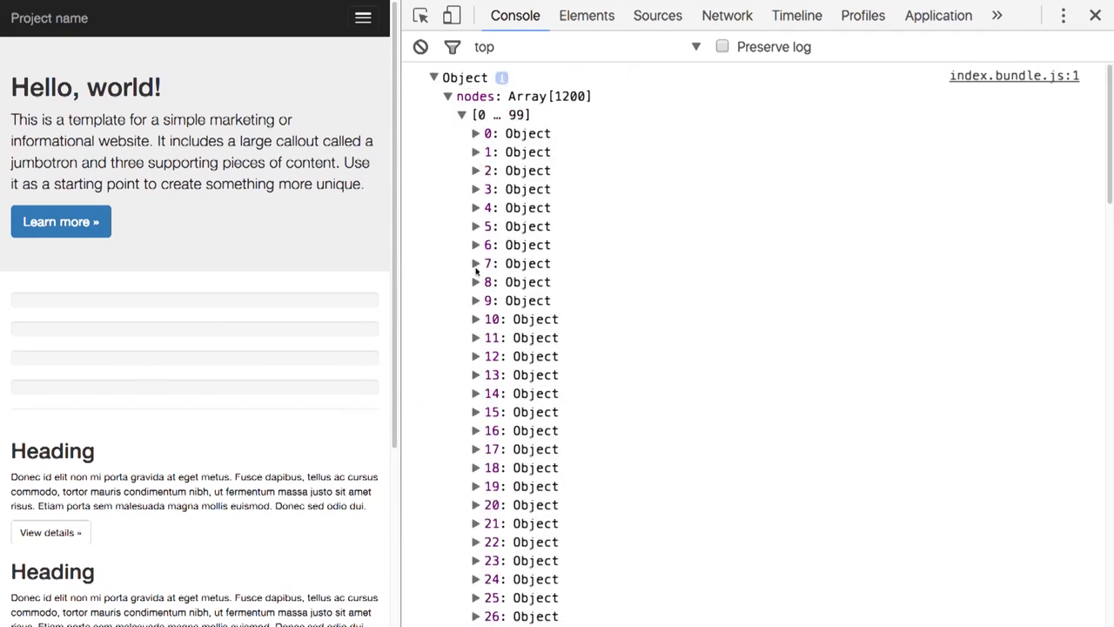
{"action": "left_click", "coordinate": [476, 392]}
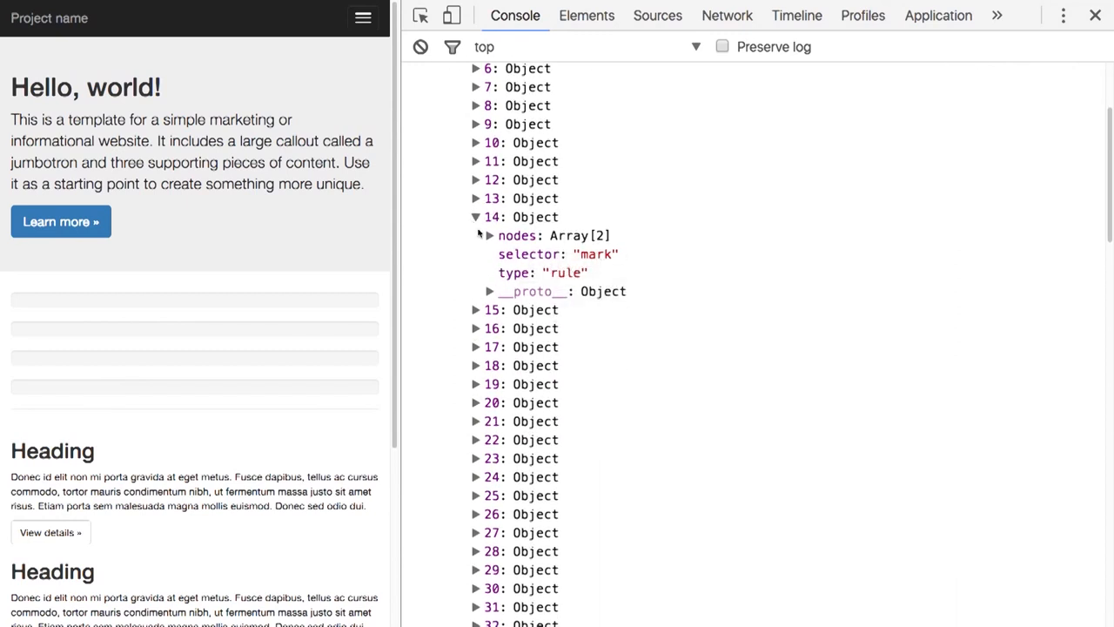
{"action": "left_click", "coordinate": [489, 235]}
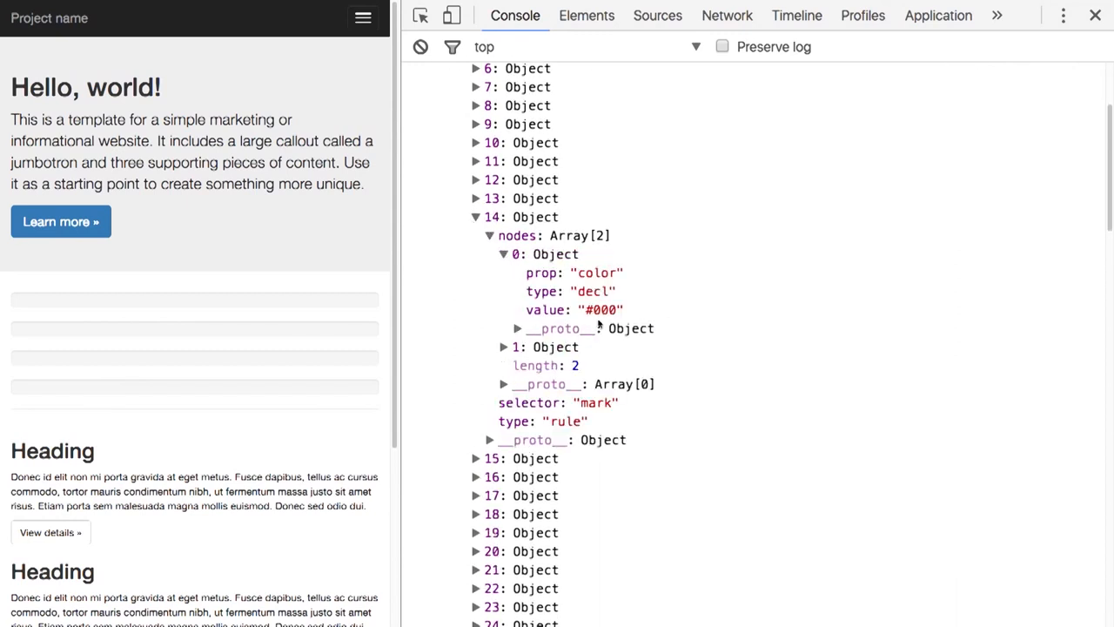
{"action": "left_click", "coordinate": [504, 347]}
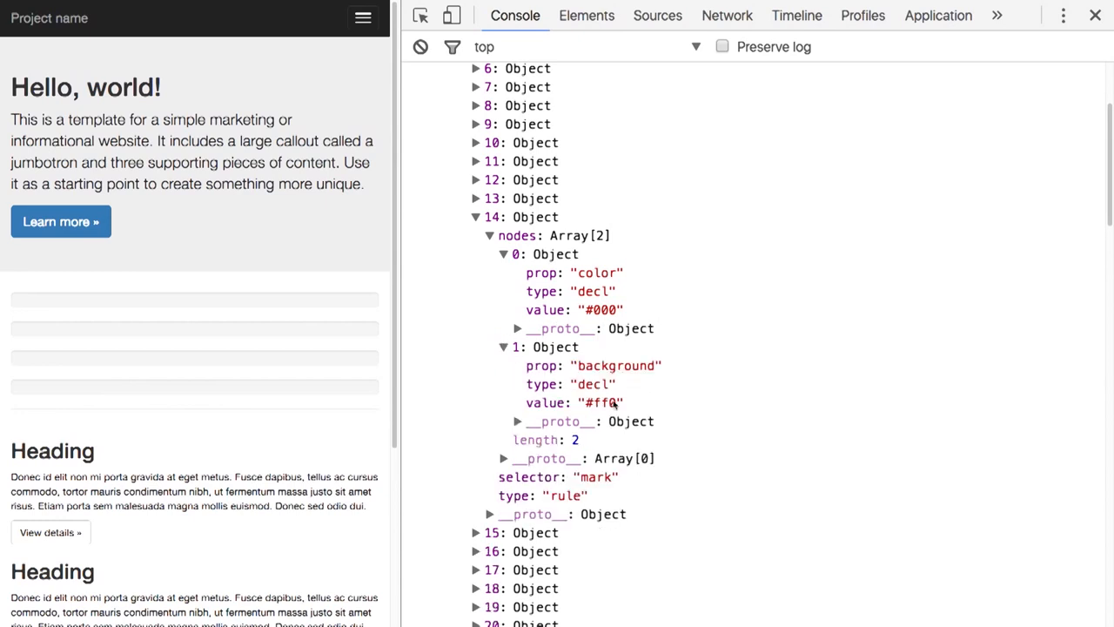
{"action": "mouse_move", "coordinate": [559, 328]}
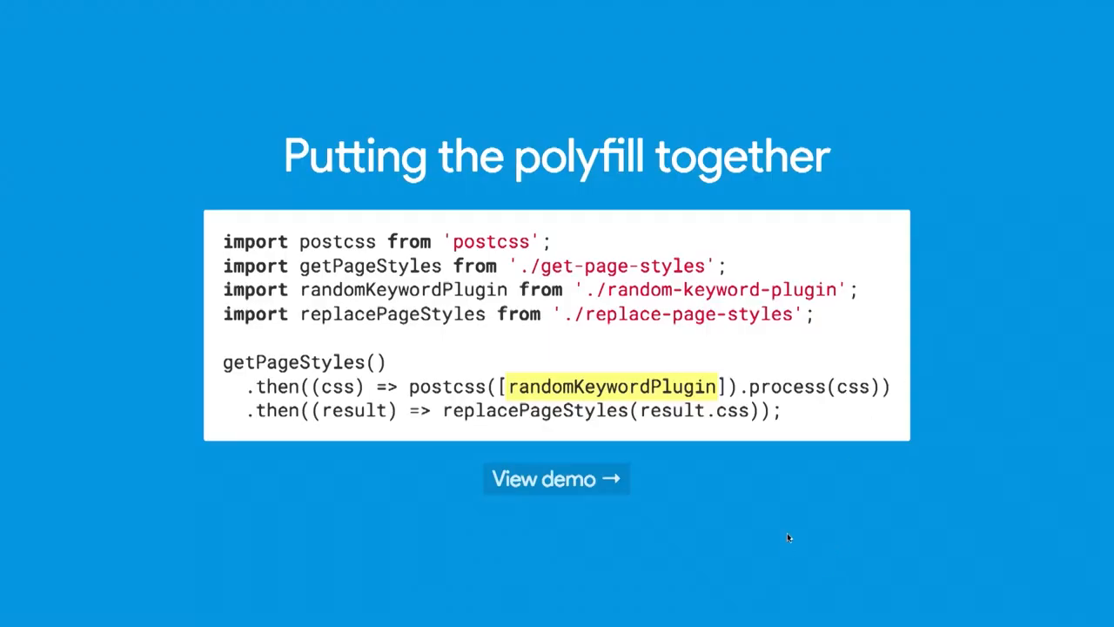
Open the assembled polyfill demo from the 'Putting the polyfill together' slide.
{"action": "left_click", "coordinate": [556, 478]}
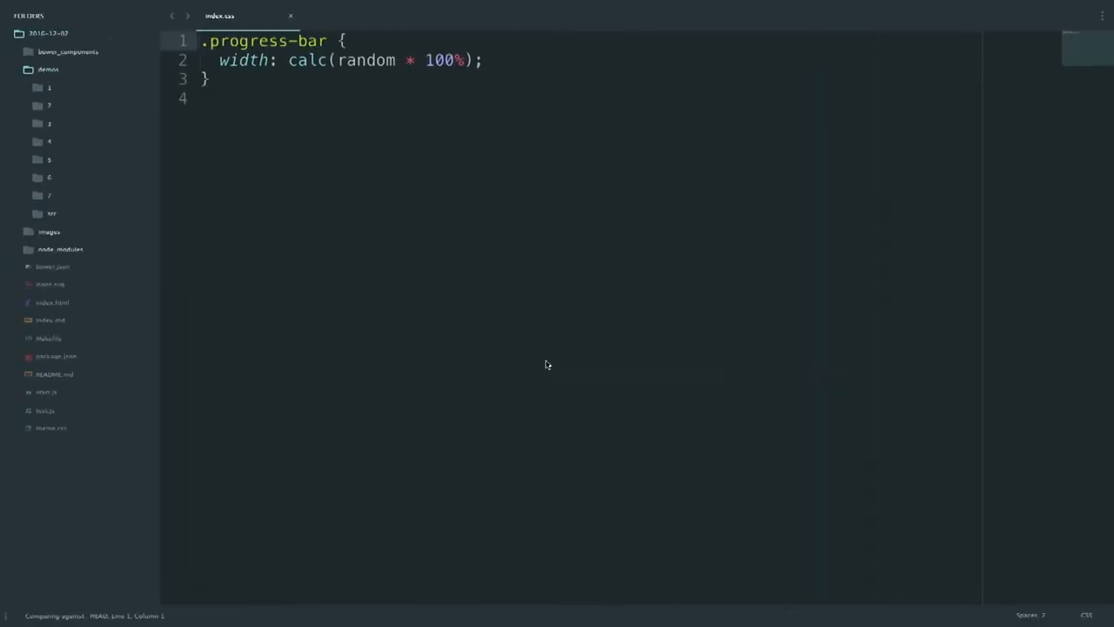
Add a second .progress-bar rule with width 50% below the random rule and save index.css.
{"action": "key", "text": "ctrl+a"}
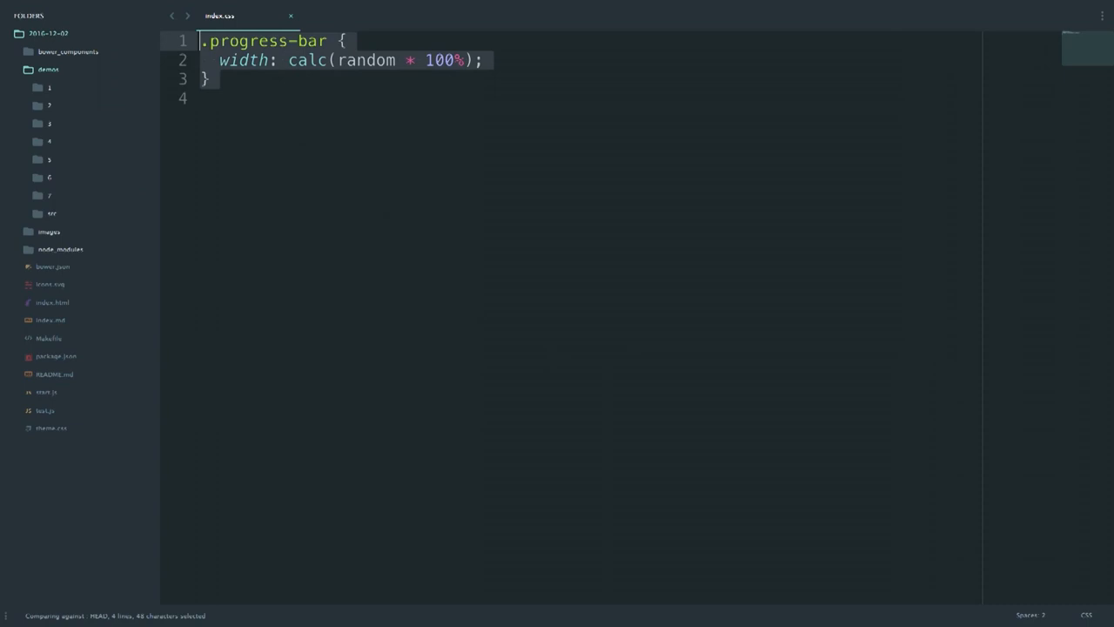
{"action": "left_click", "coordinate": [209, 78]}
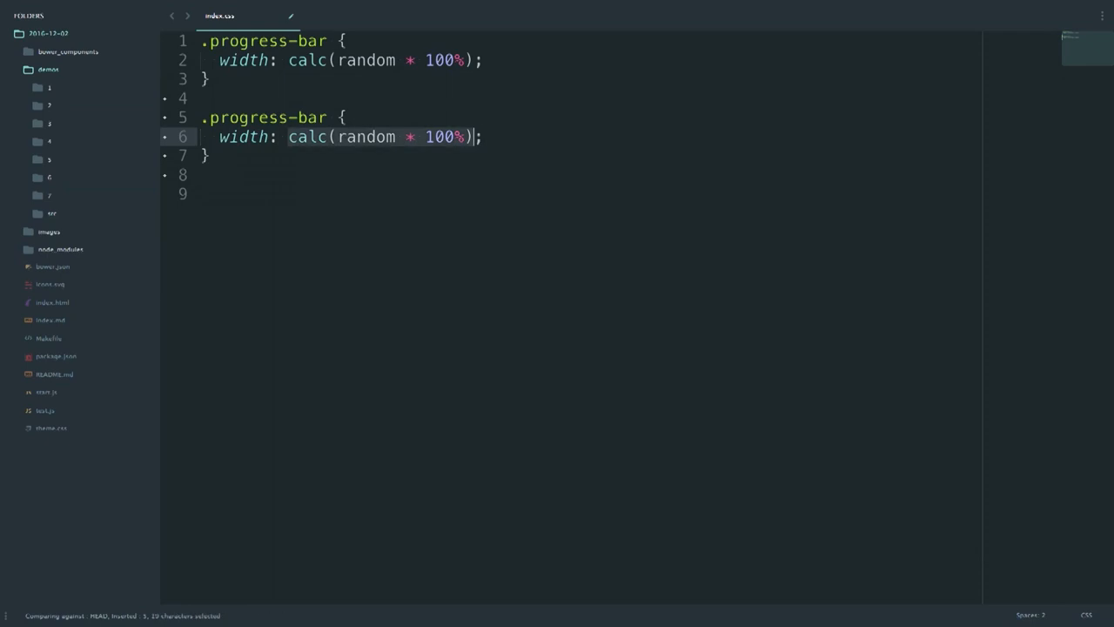
{"action": "type", "text": "50%;"}
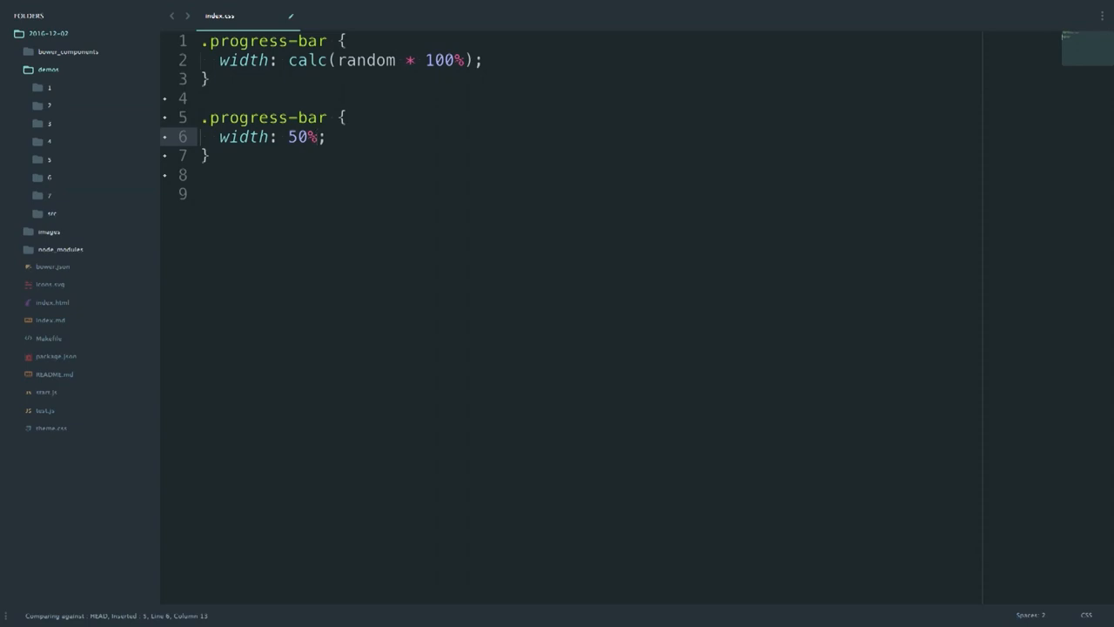
{"action": "key", "text": "ctrl+s"}
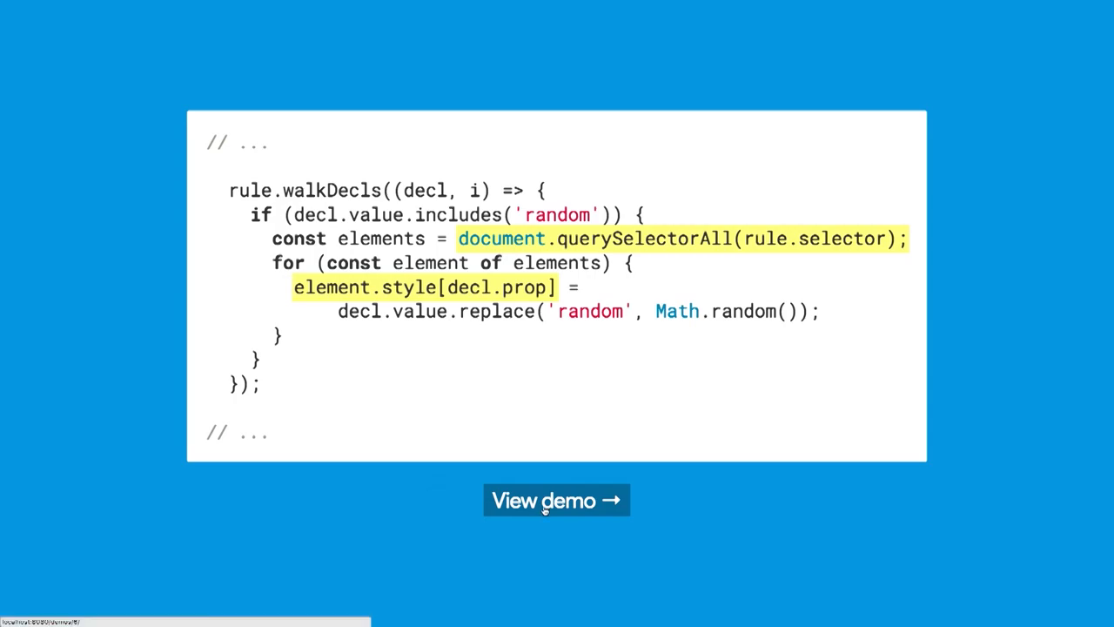
Open the walkDecls demo showing four progress bars at varied random widths.
{"action": "left_click", "coordinate": [557, 500]}
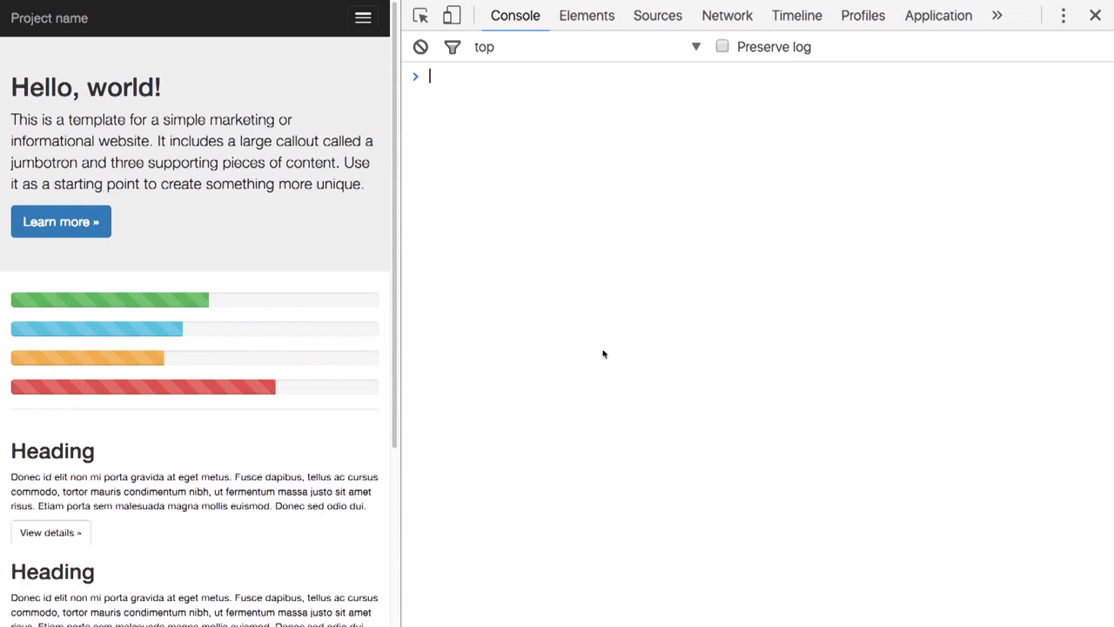
Inspect the green progress bar's inline width 53.7385% overriding both .progress-bar rules.
{"action": "left_click", "coordinate": [585, 14]}
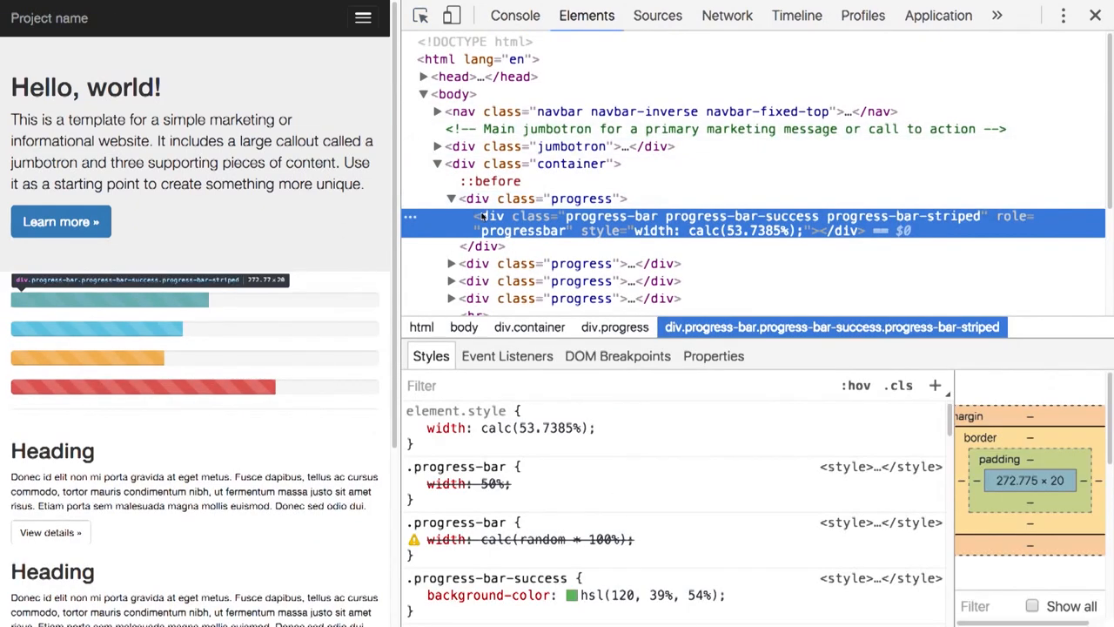
{"action": "left_click", "coordinate": [413, 427]}
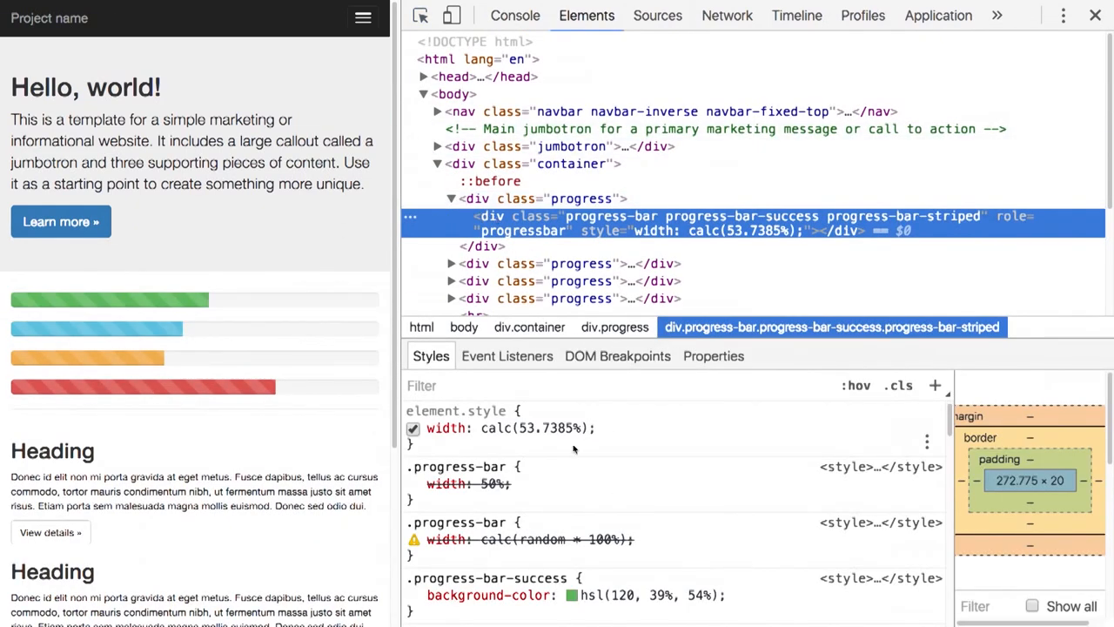
{"action": "scroll", "scroll_direction": "down", "scroll_amount": 3}
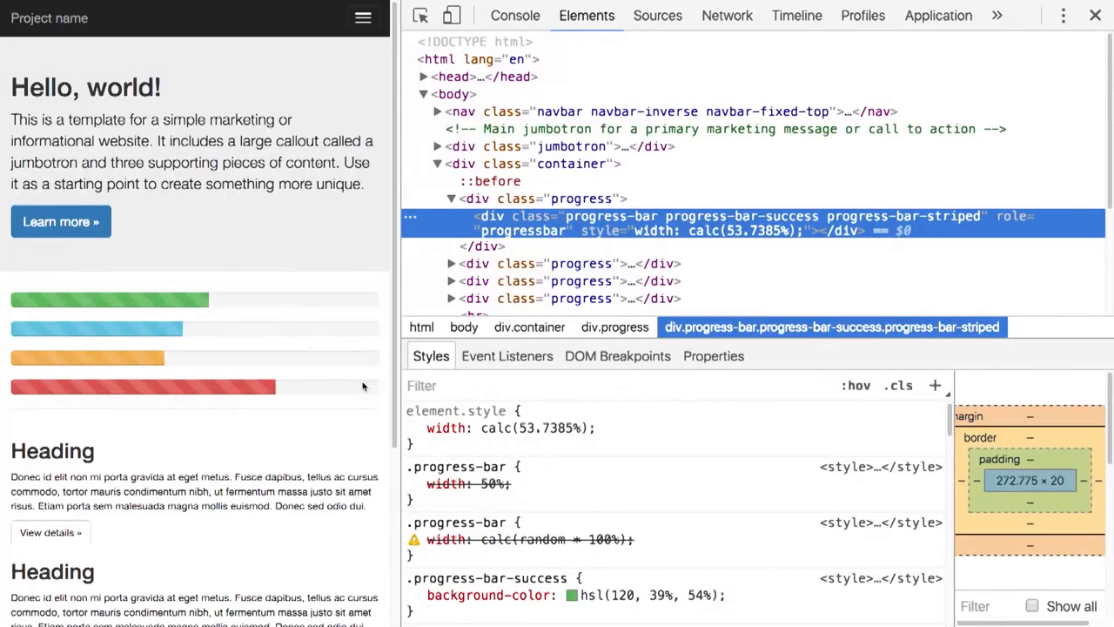
{"action": "left_click", "coordinate": [1095, 15]}
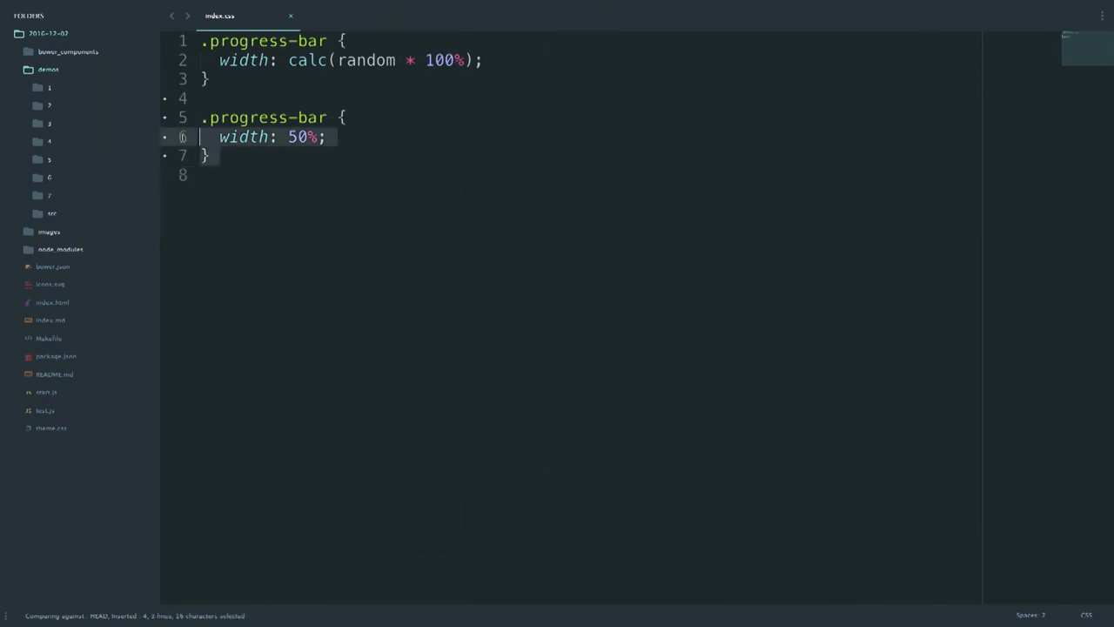
Cut the 50% fallback .progress-bar rule from index.css.
{"action": "key", "text": "Delete"}
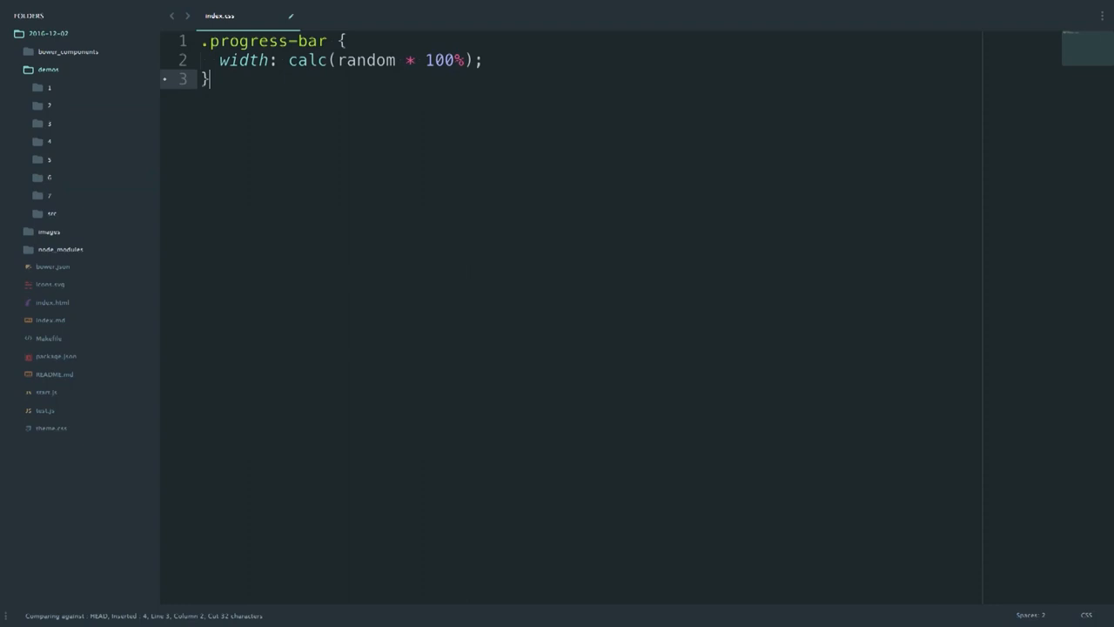
{"action": "key", "text": "Return"}
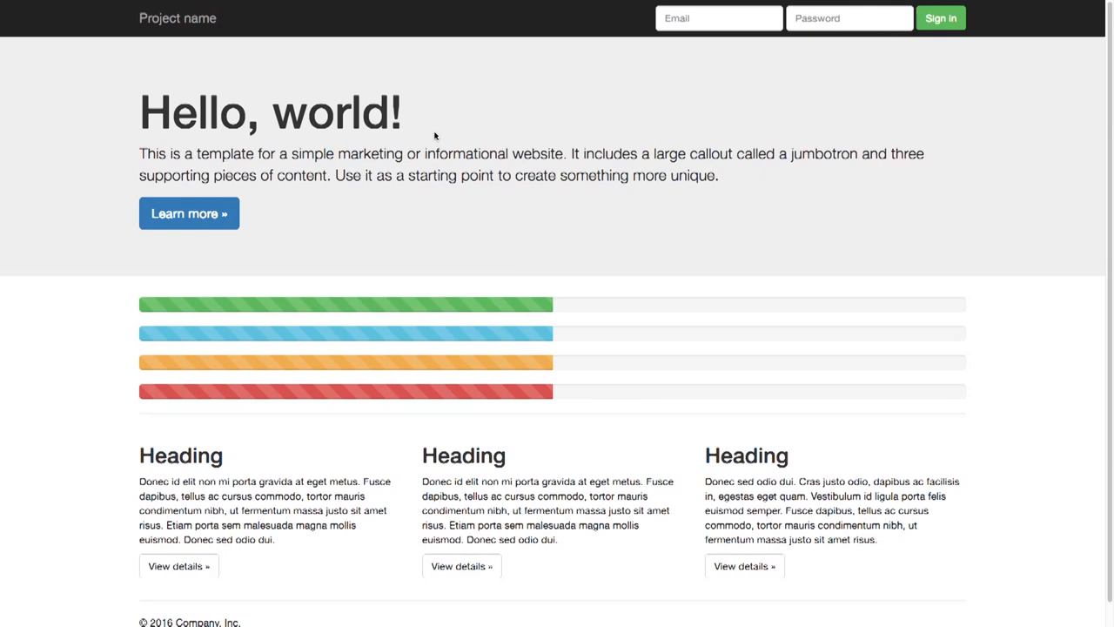
{"action": "mouse_move", "coordinate": [586, 305]}
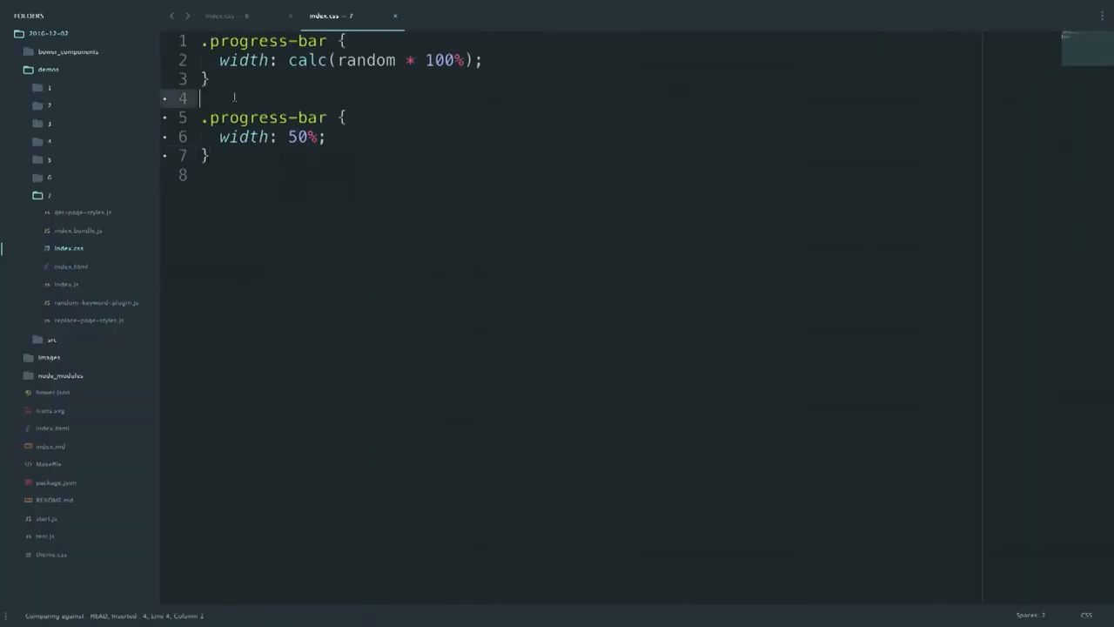
{"action": "type", "text": "@m"}
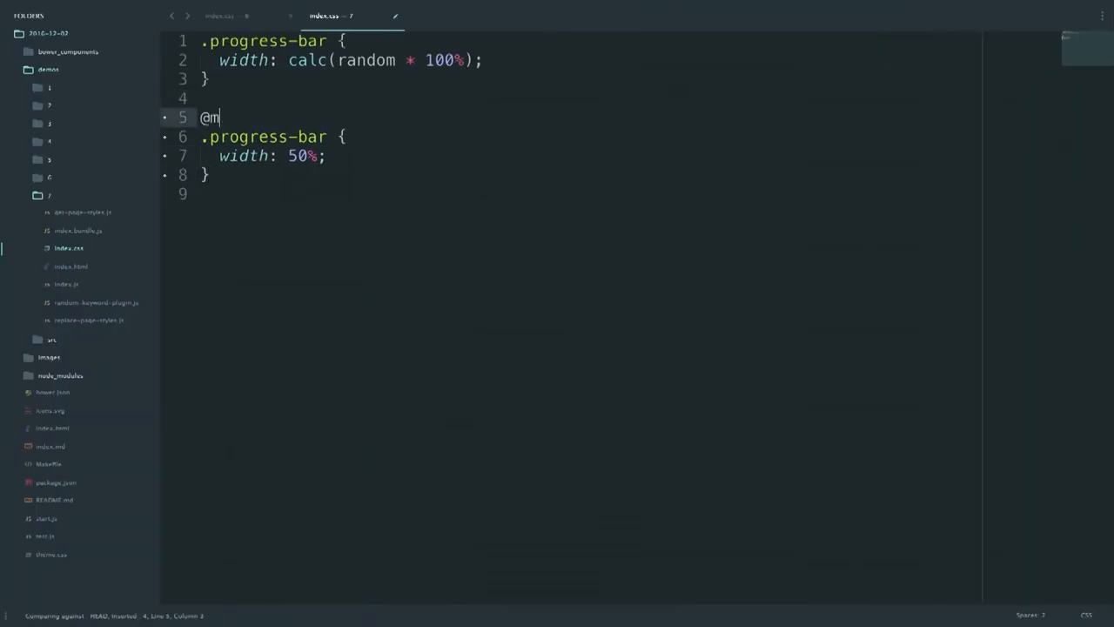
{"action": "type", "text": "edia (min-width: 30em"}
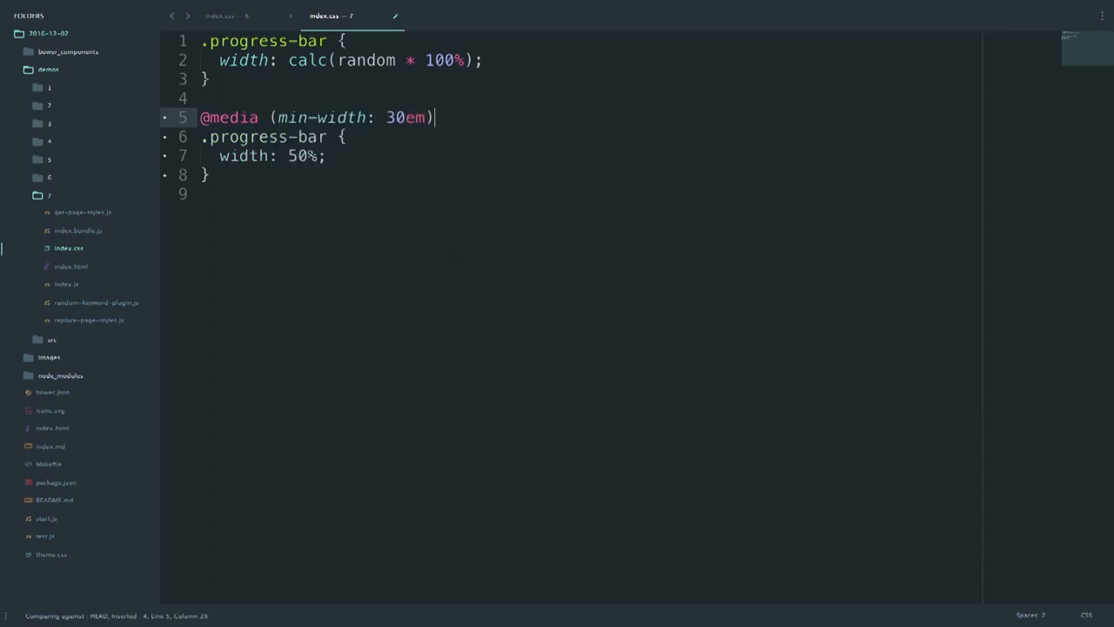
{"action": "type", "text": "{}"}
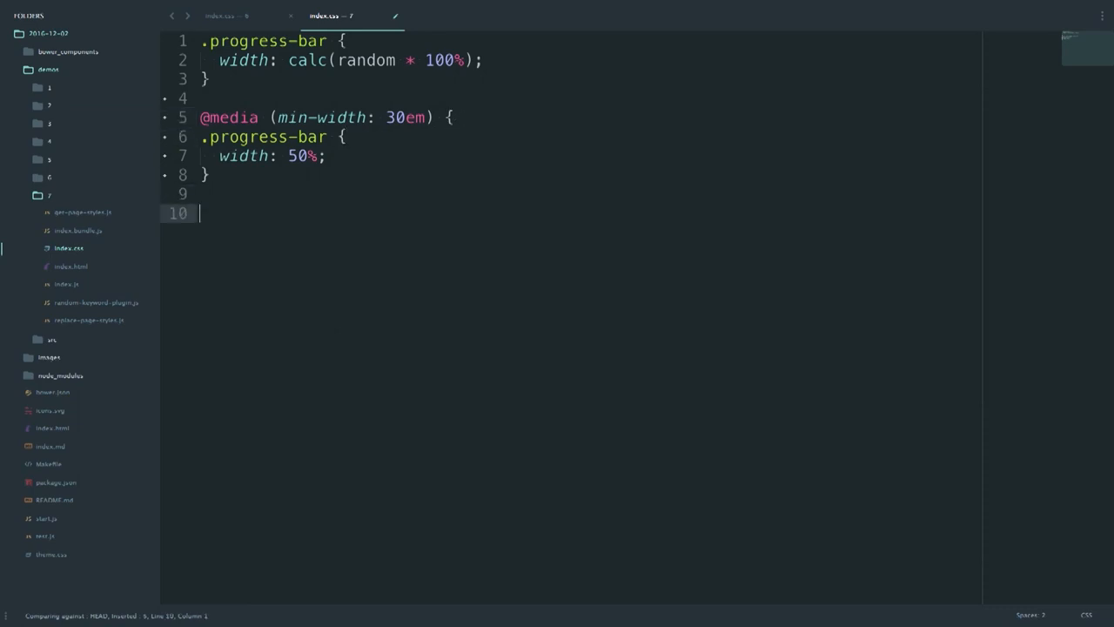
{"action": "type", "text": "}"}
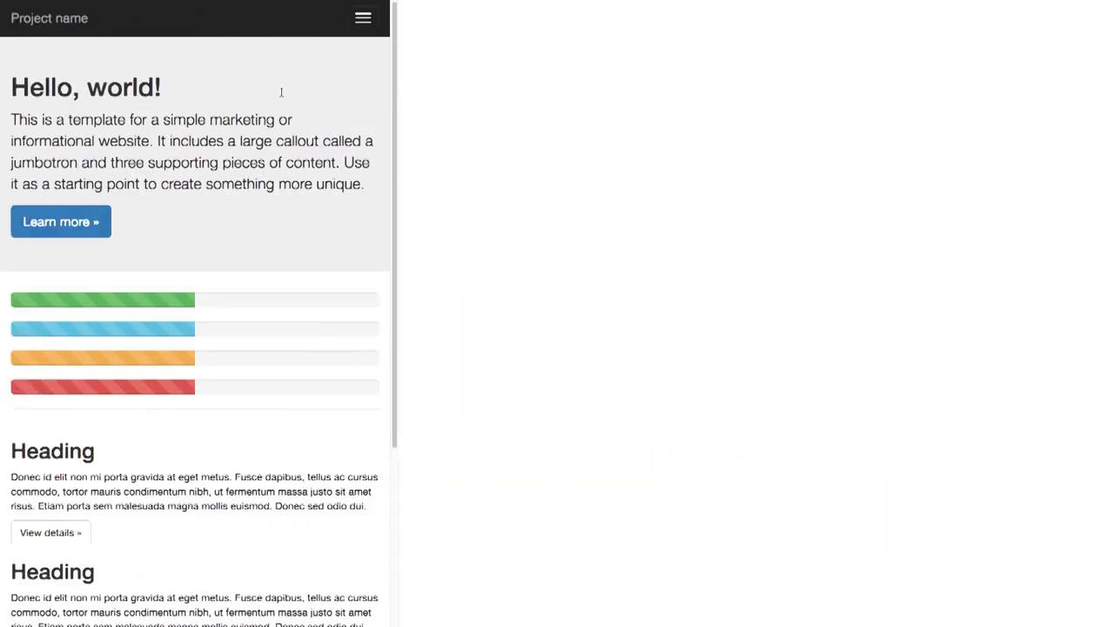
Preview the demo page in a narrow Chrome window to confirm half-width progress bars.
{"action": "key", "text": "F12"}
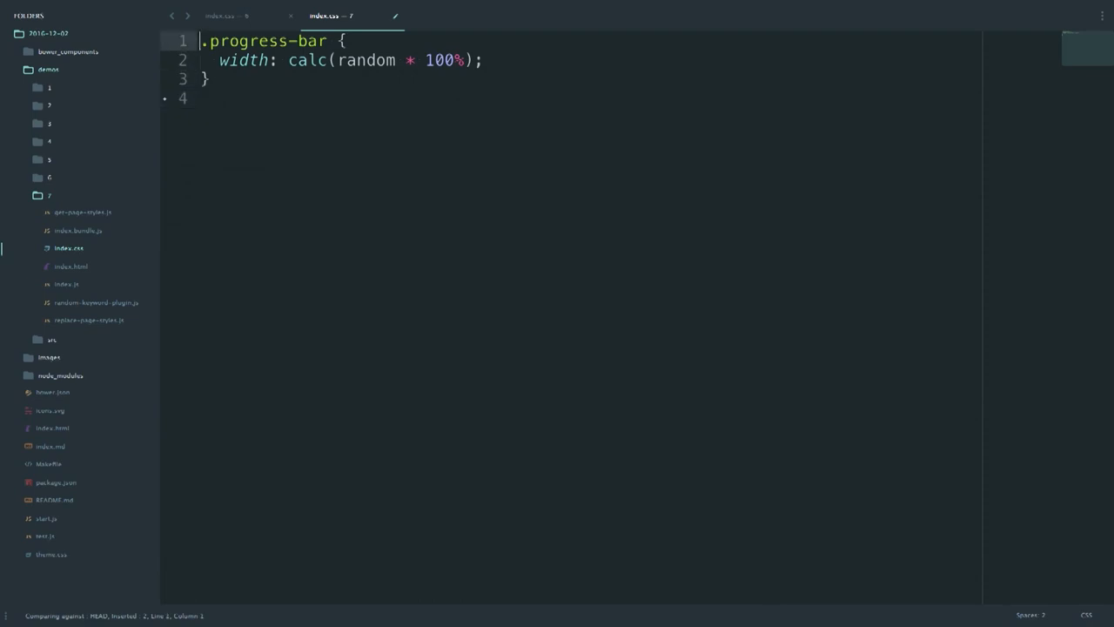
Add background-color hsl(calc(random * 360), 50%, 50%) and opacity: random to .progress-bar.
{"action": "type", "text": "backgron"}
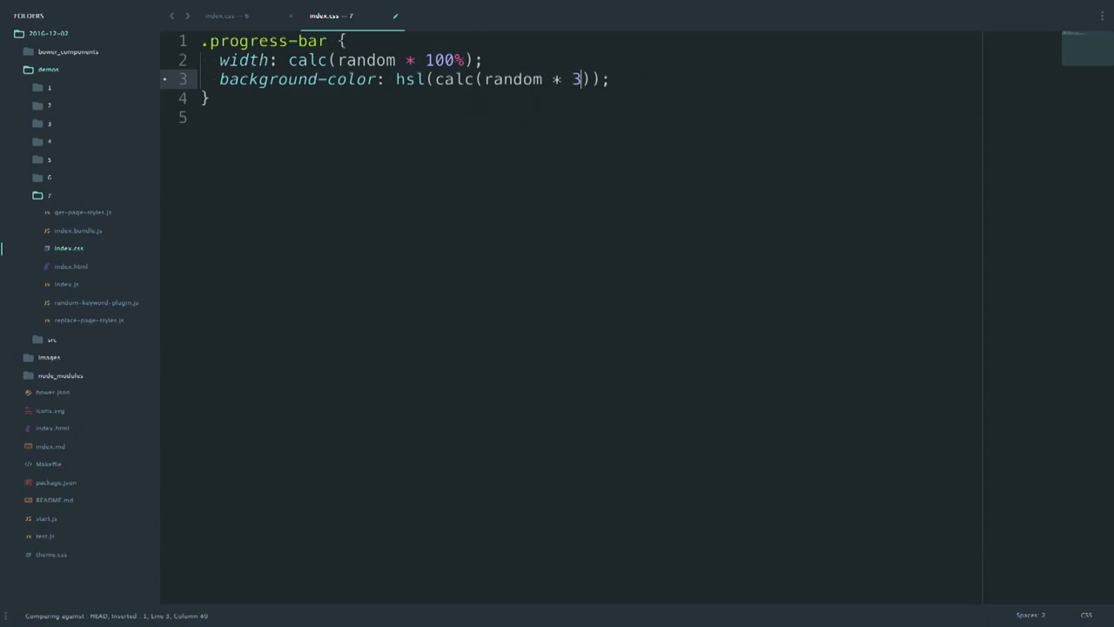
{"action": "type", "text": "60), 50%,"}
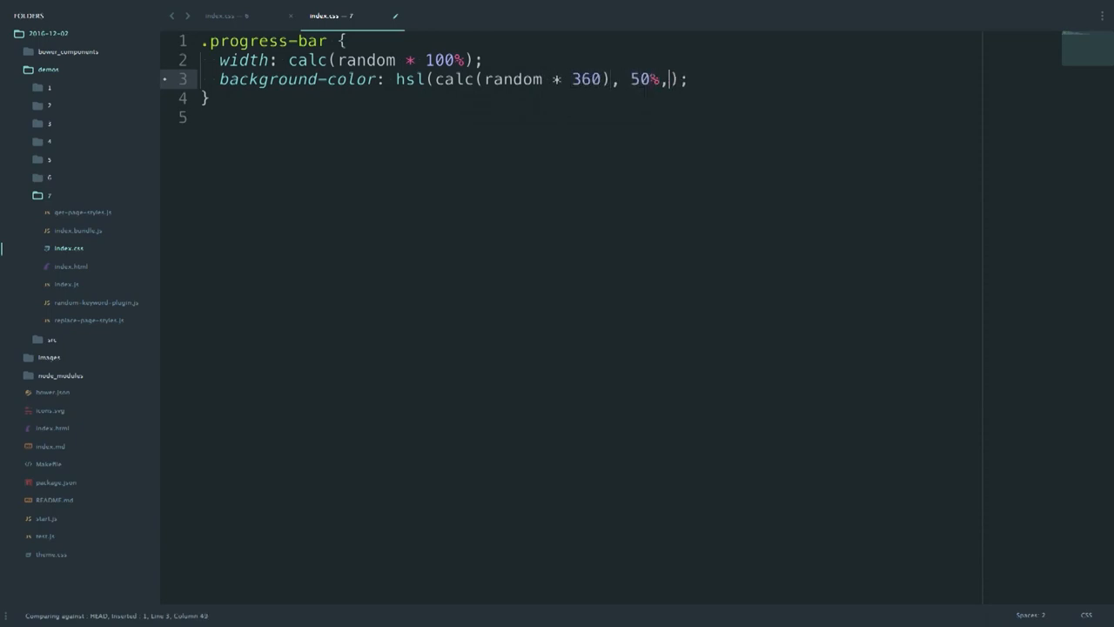
{"action": "type", "text": "50%"}
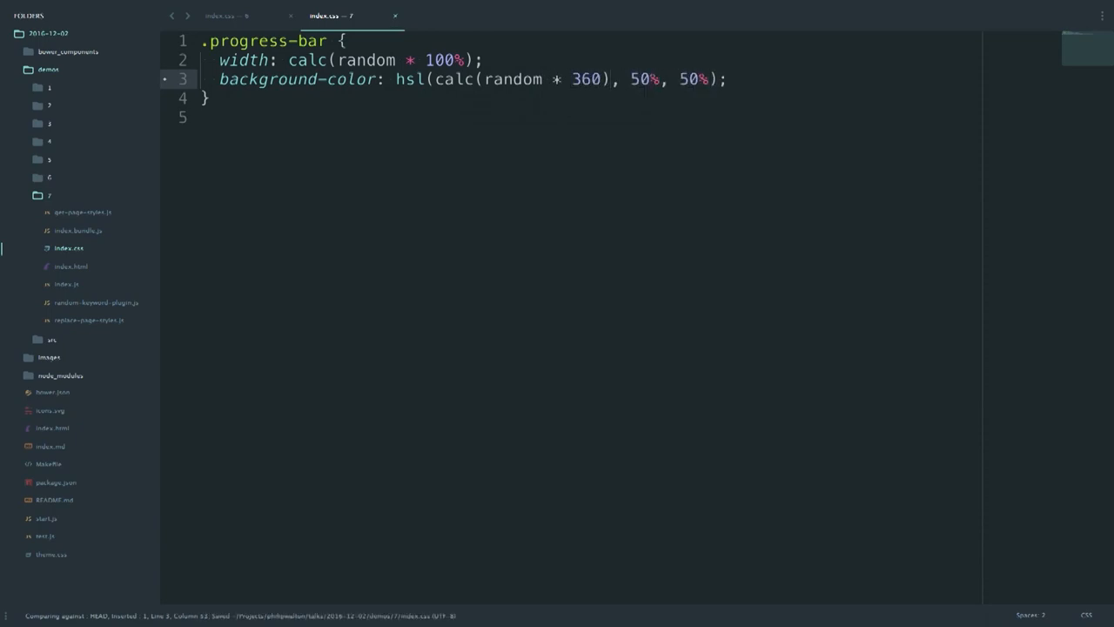
{"action": "type", "text": "op"}
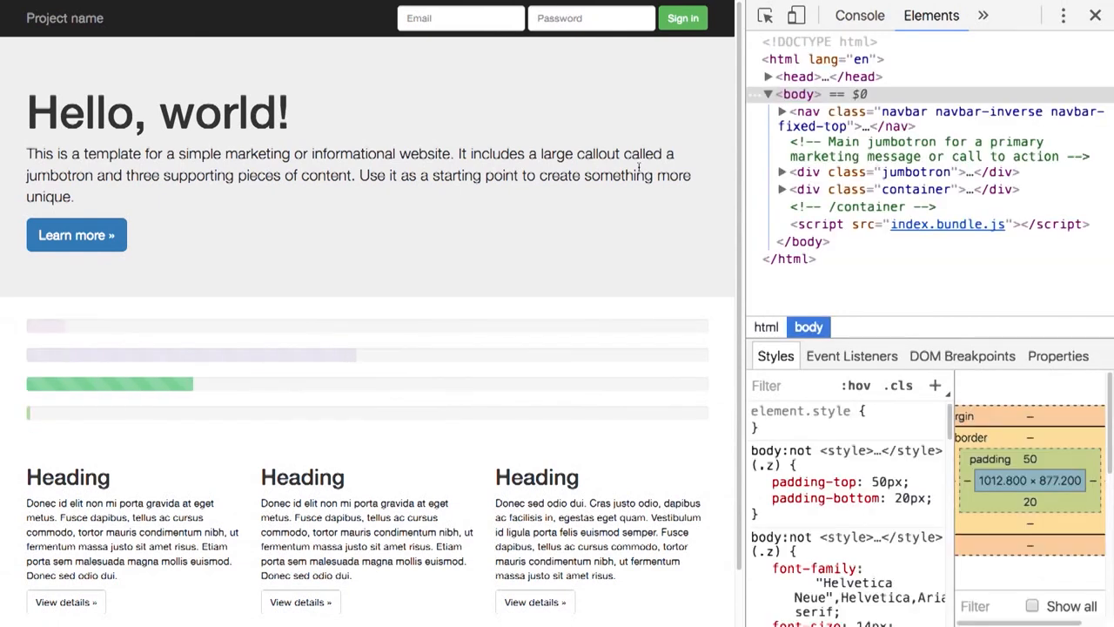
Reload the demo page in Chrome to see randomly sized, coloured and transparent bars.
{"action": "left_click", "coordinate": [1095, 15]}
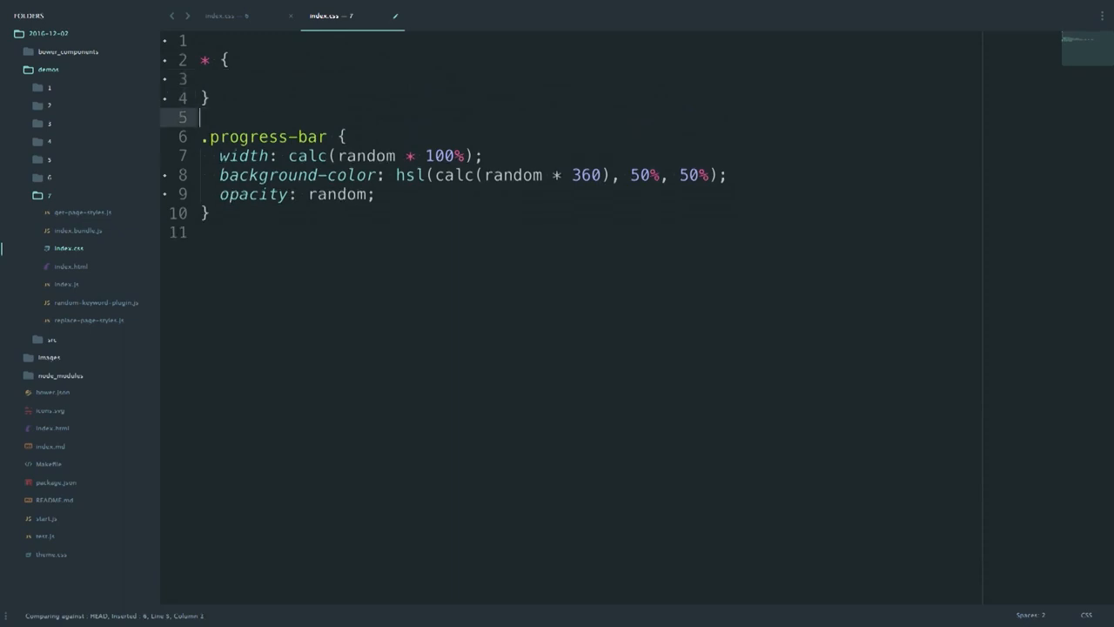
Add font-size: calc(random * 50px) !important to the universal * rule.
{"action": "type", "text": "font-size: ;"}
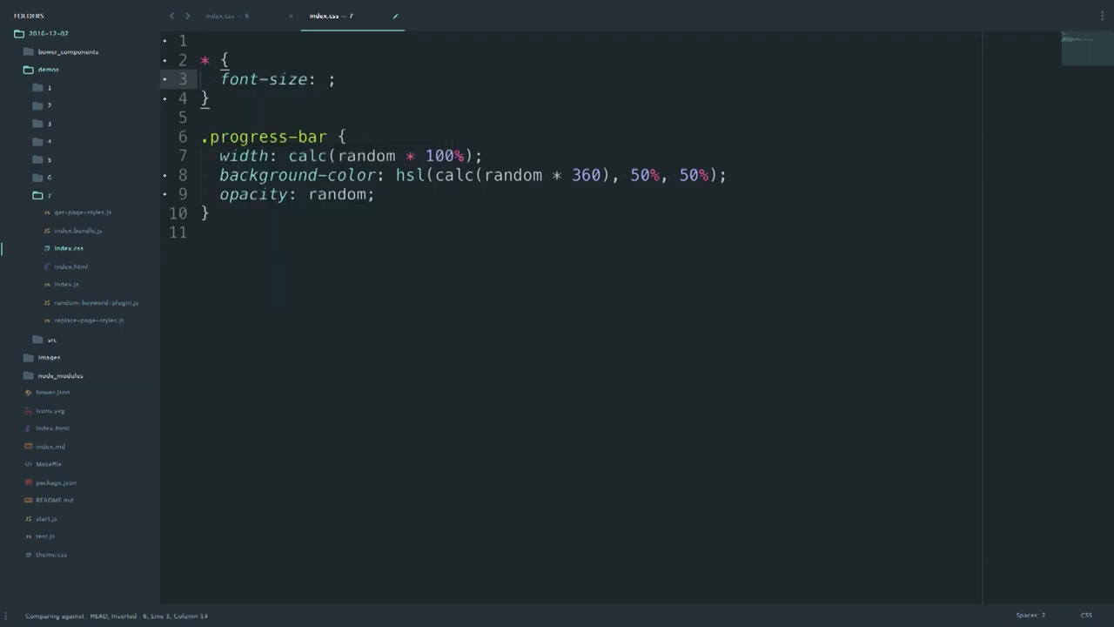
{"action": "type", "text": "calc("}
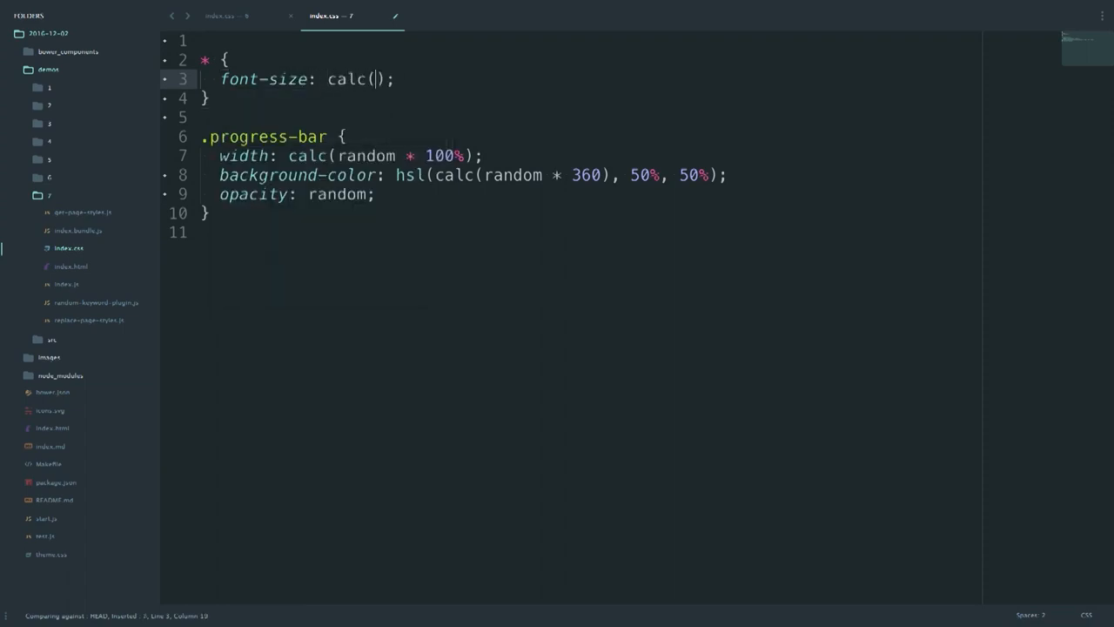
{"action": "type", "text": "random &"}
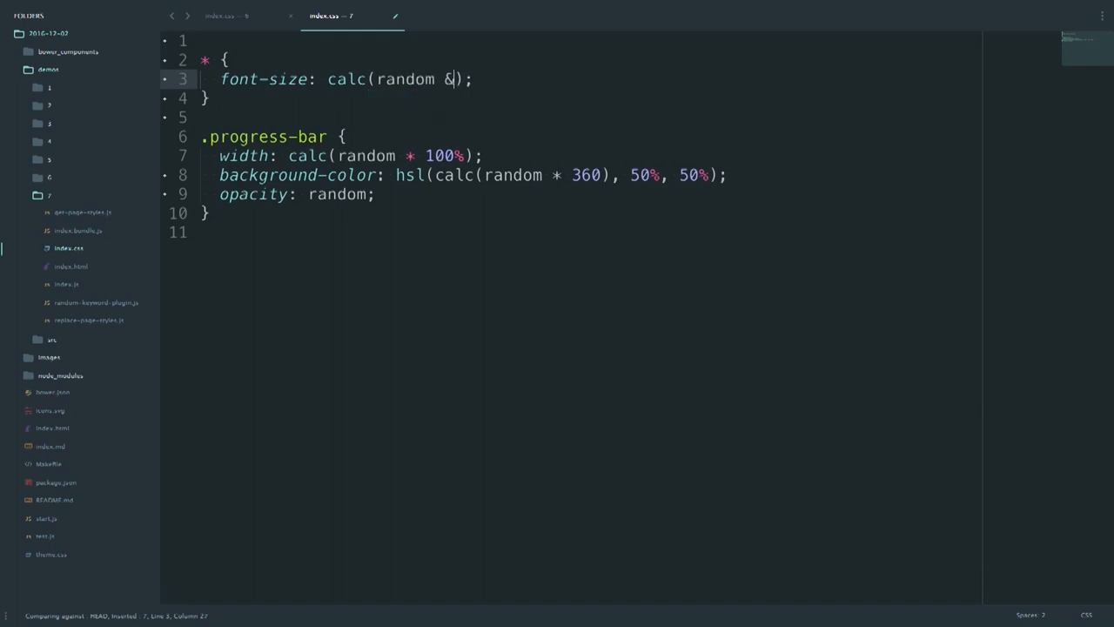
{"action": "type", "text": "* 50"}
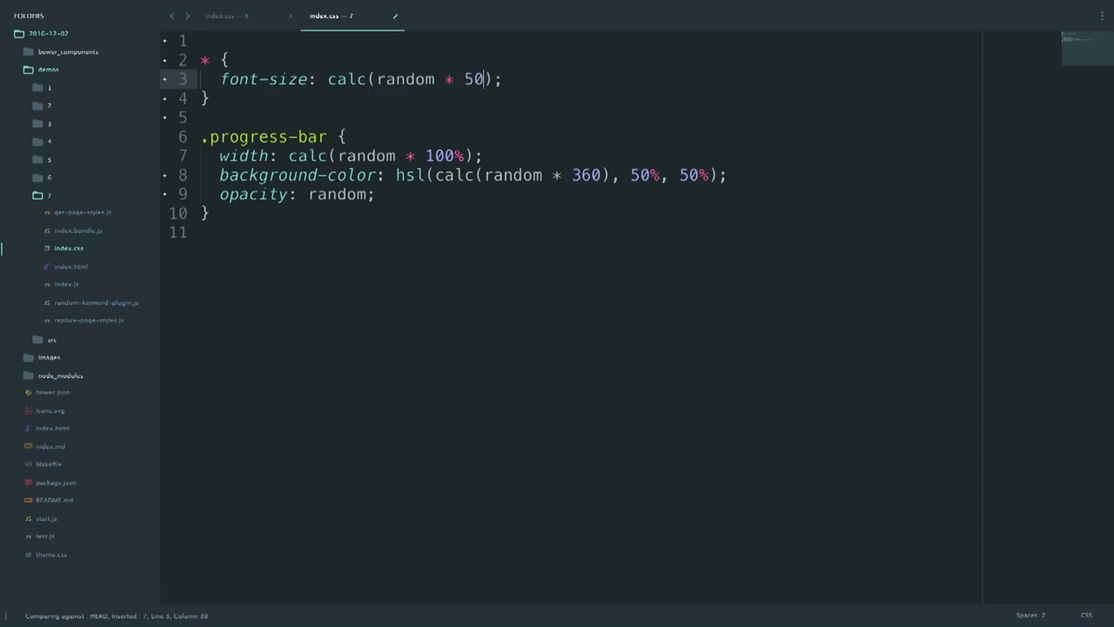
{"action": "type", "text": "px"}
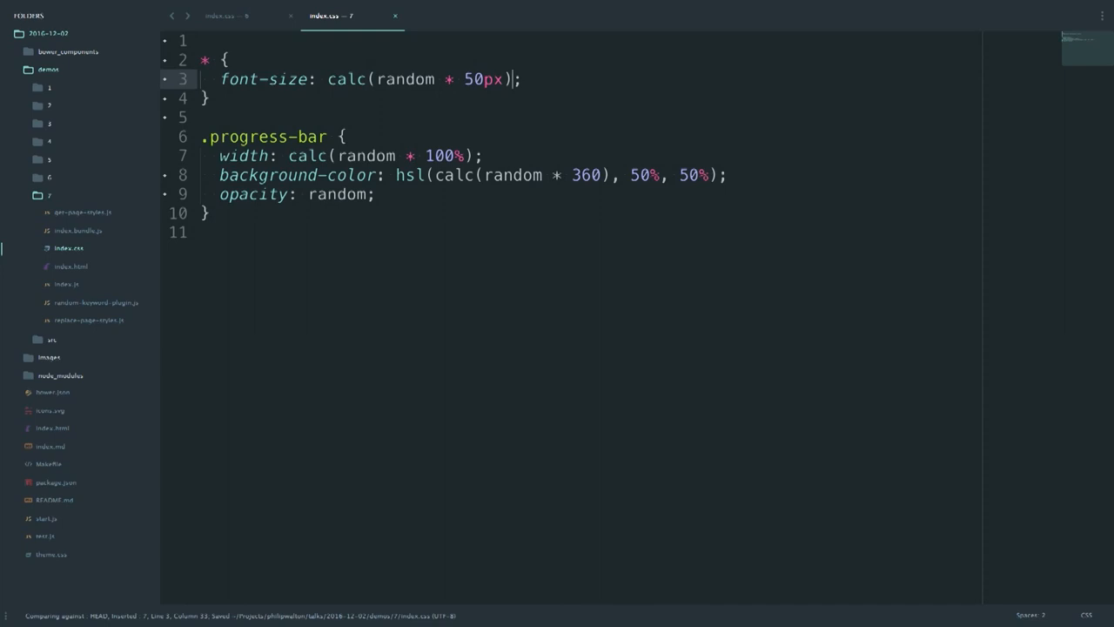
{"action": "type", "text": "!important"}
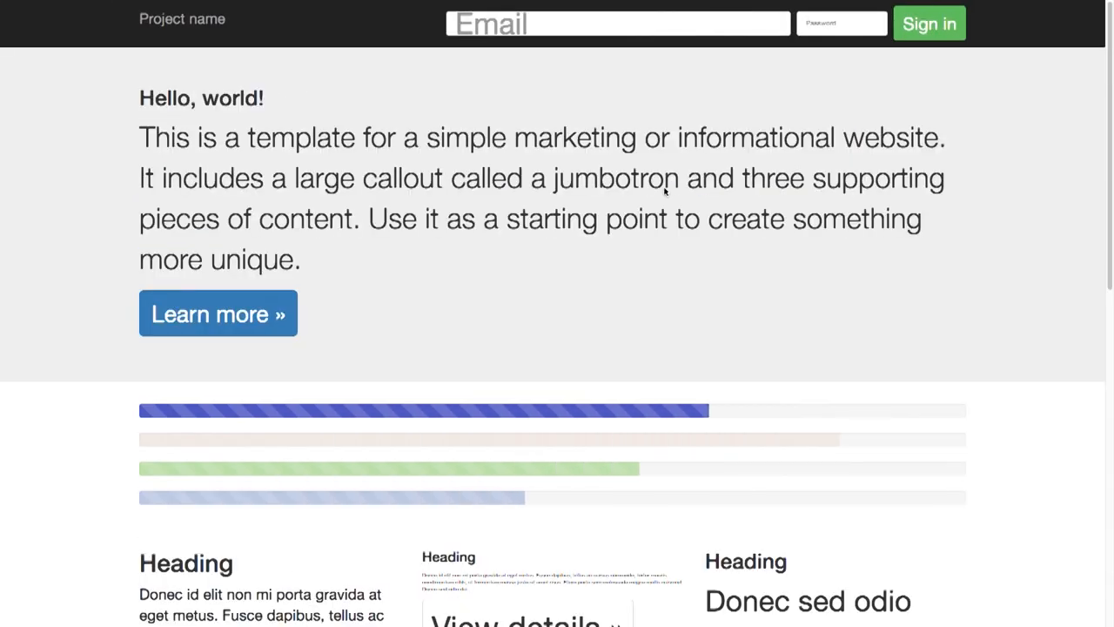
Scroll down the reloaded demo page to view text at random font sizes.
{"action": "scroll", "scroll_direction": "down", "scroll_amount": 3}
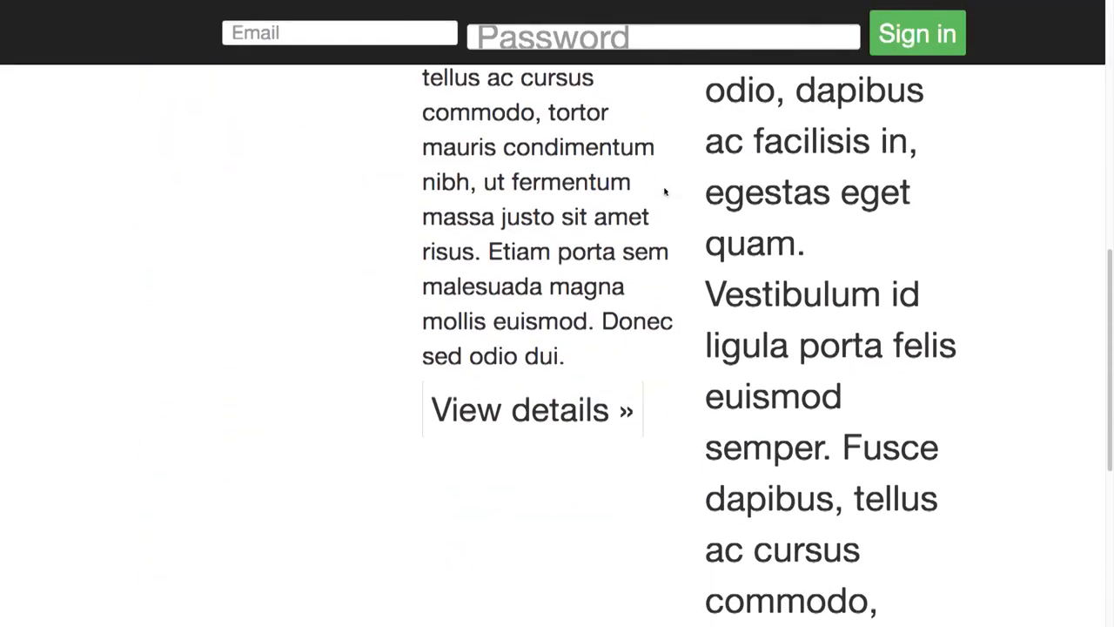